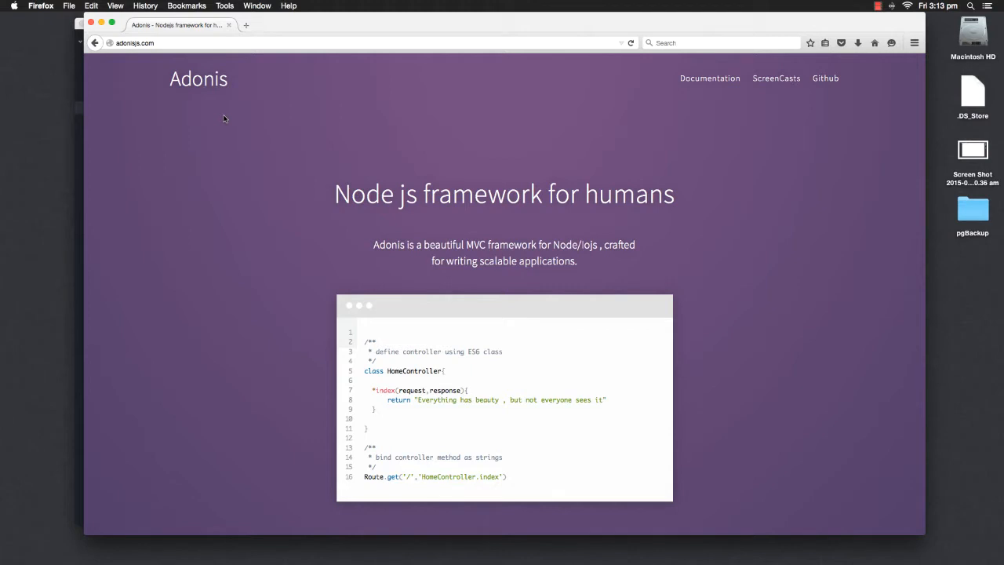
mouse_move(689, 88)
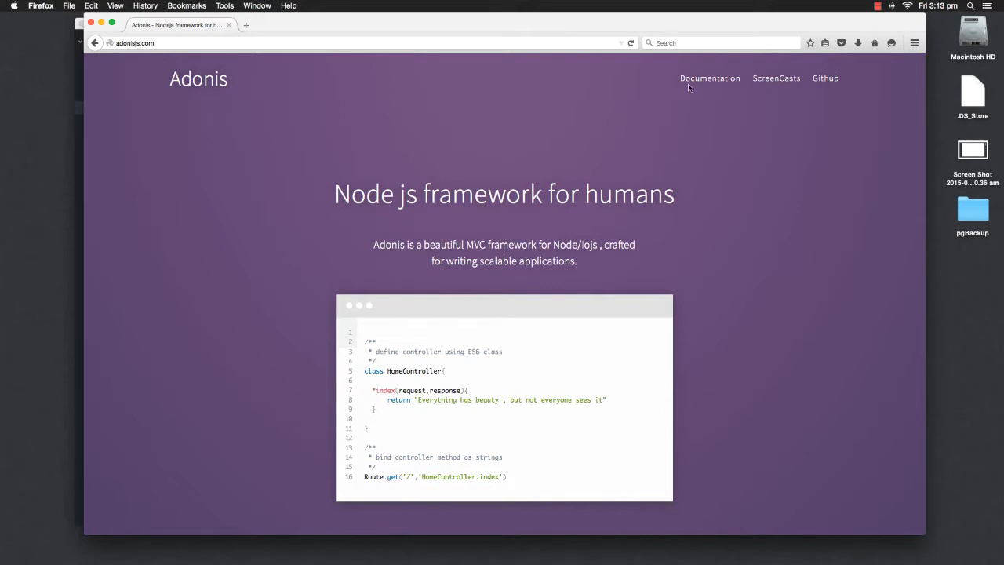
- Navigate from the Adonis docs top nav to the Middleware page under Basics
left_click(709, 79)
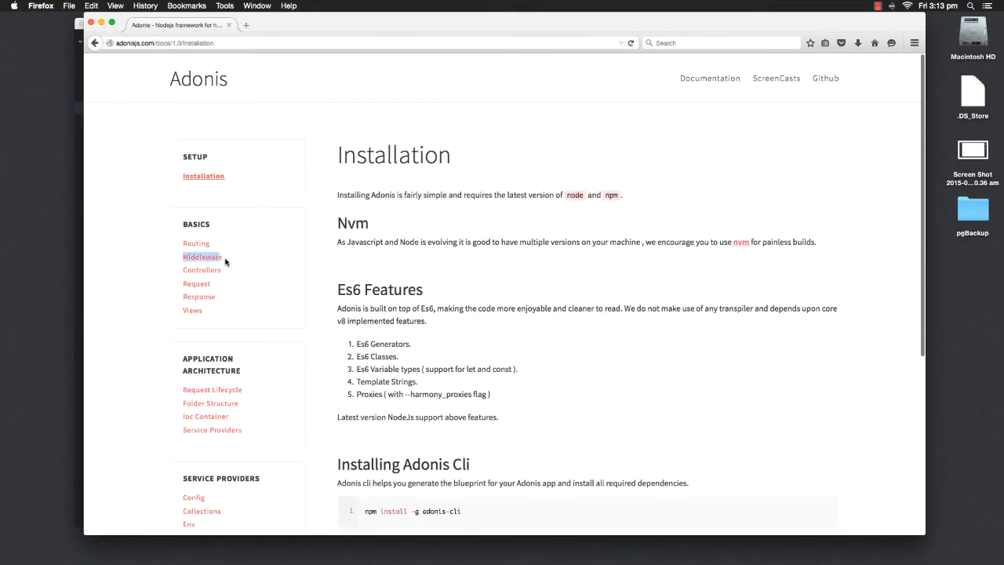
left_click(200, 257)
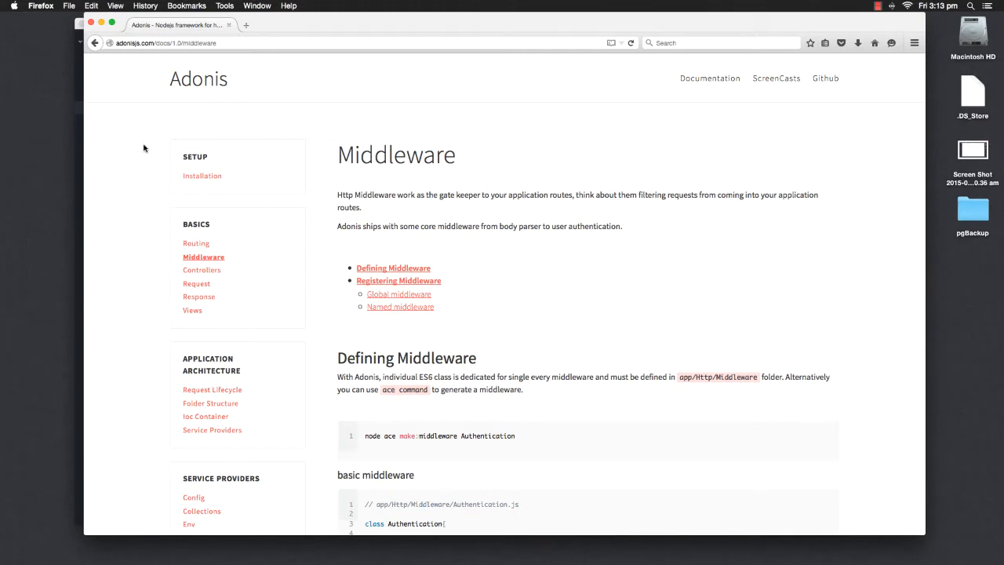
mouse_move(147, 157)
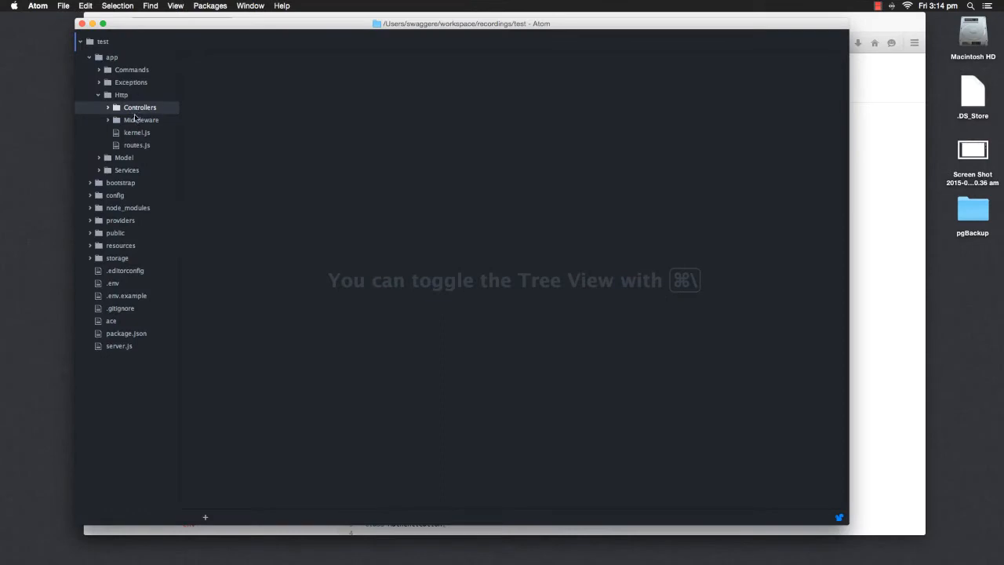
mouse_move(129, 132)
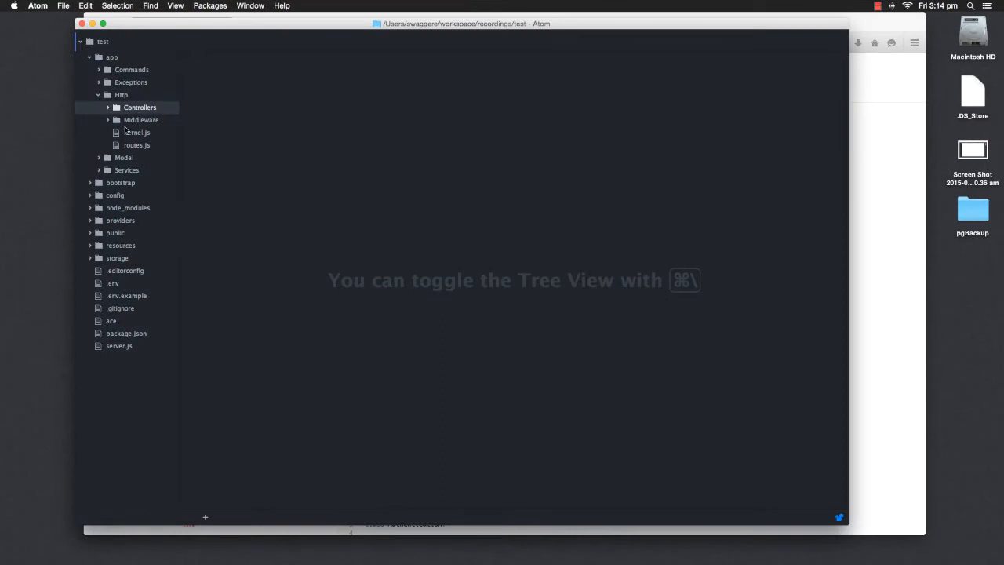
- Read BodyParser.js from app/Http/Middleware, then return to kernel.js
left_click(141, 119)
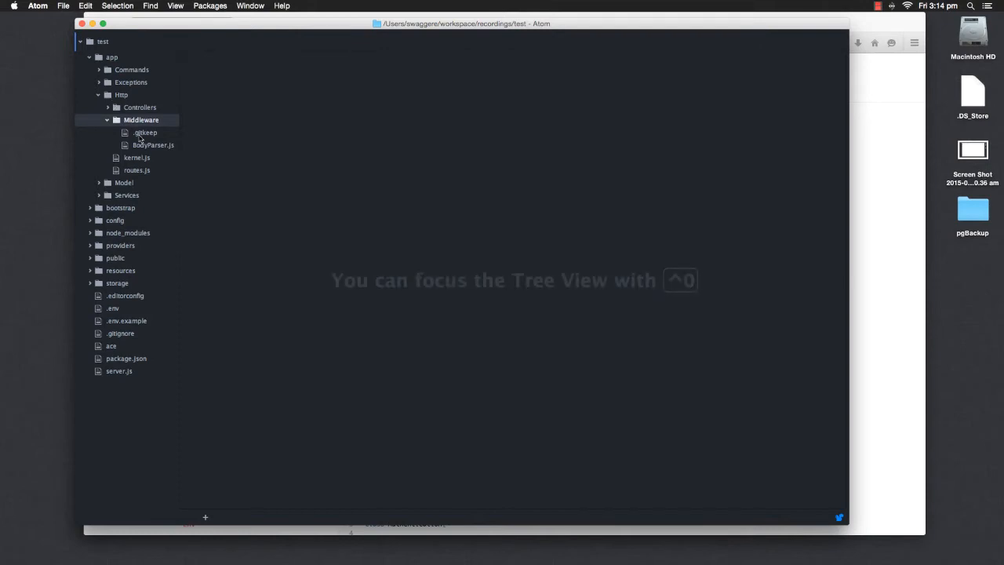
left_click(154, 144)
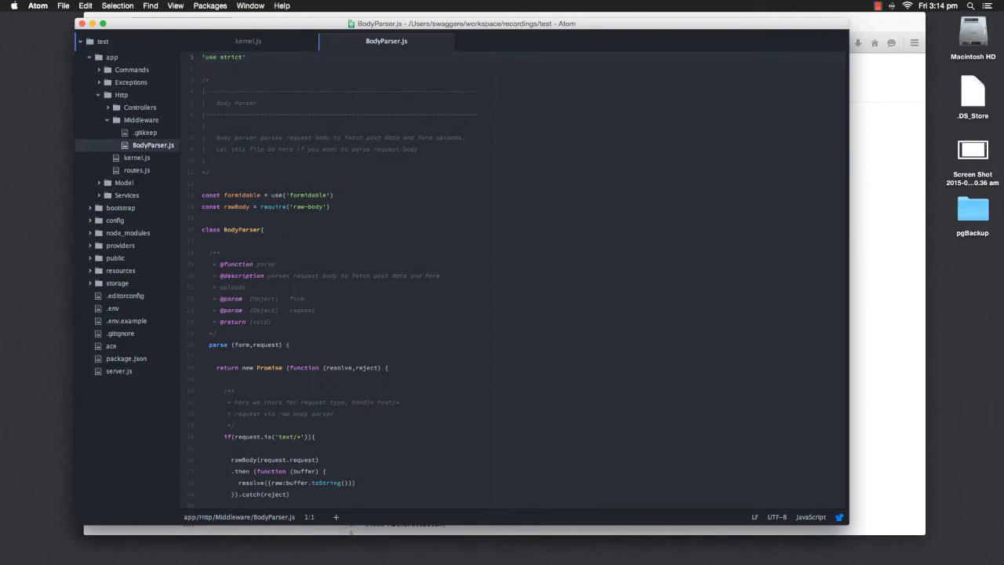
scroll("down", 3)
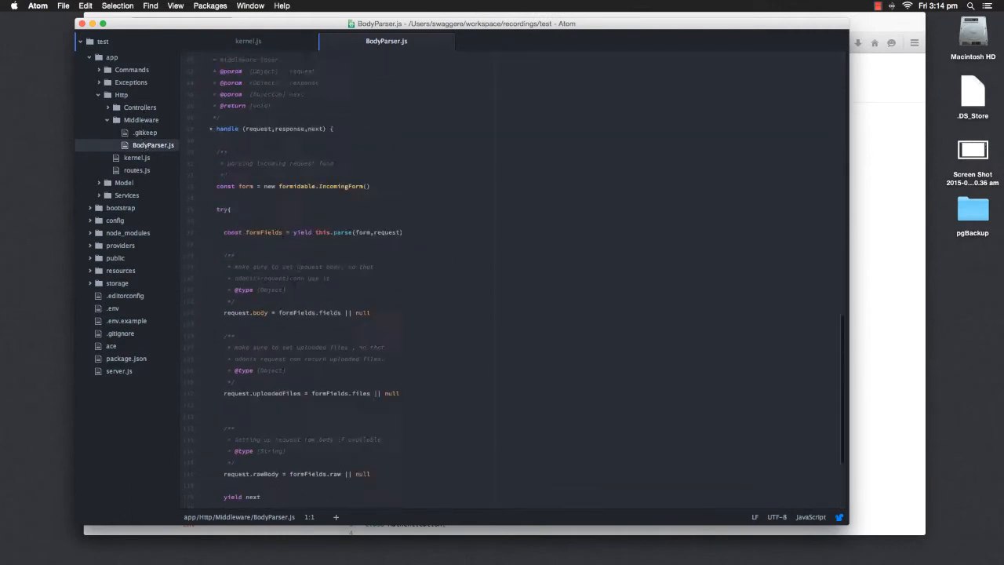
scroll("up", 3)
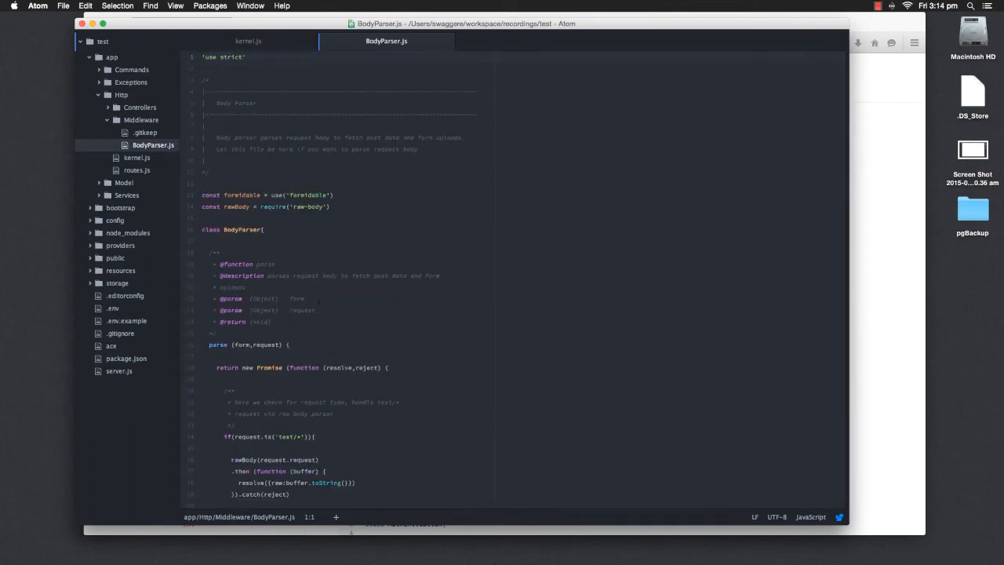
left_click(247, 41)
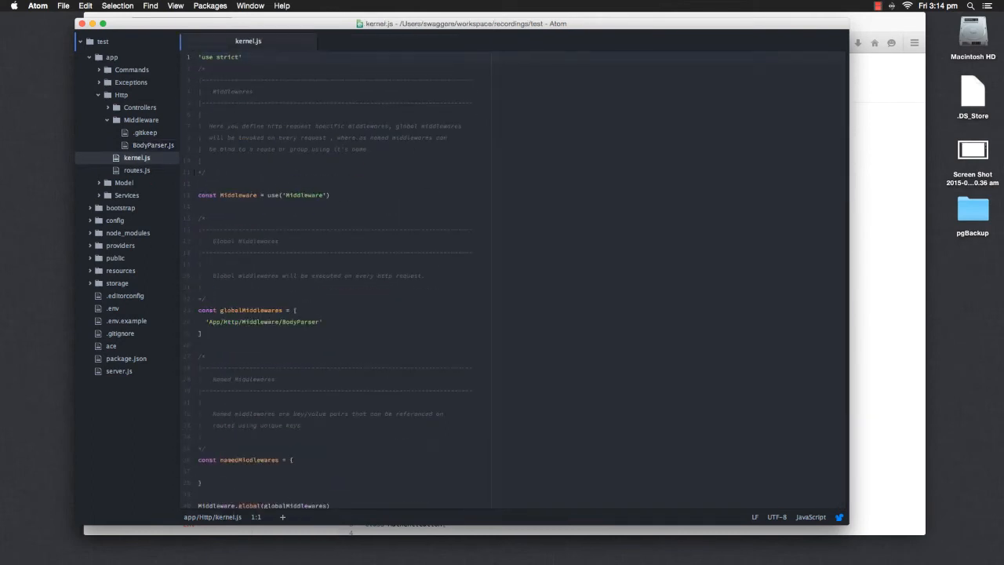
left_click(141, 120)
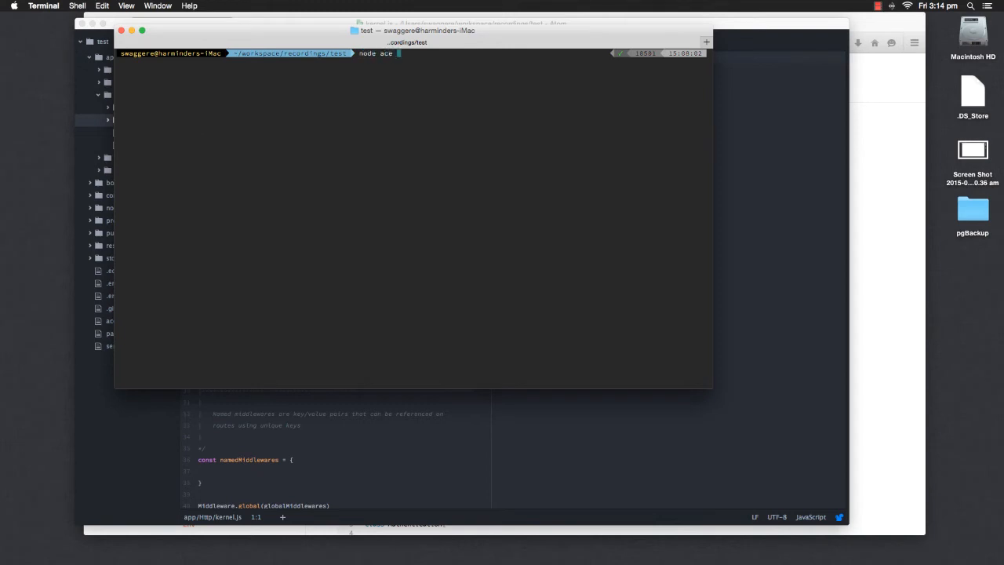
- Run node ace make:Middleware Auth to generate the Auth middleware
type("make:middleware")
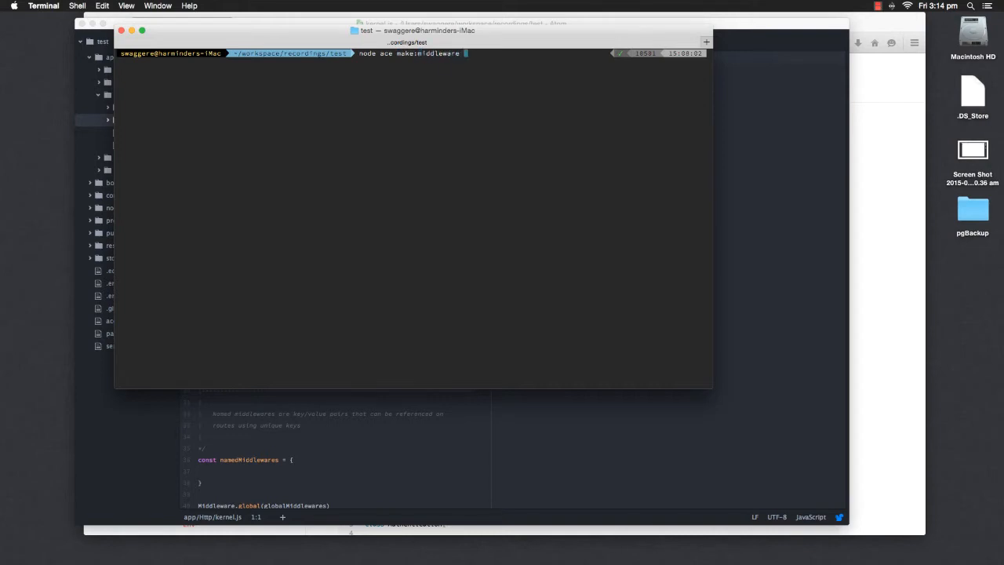
type("Au")
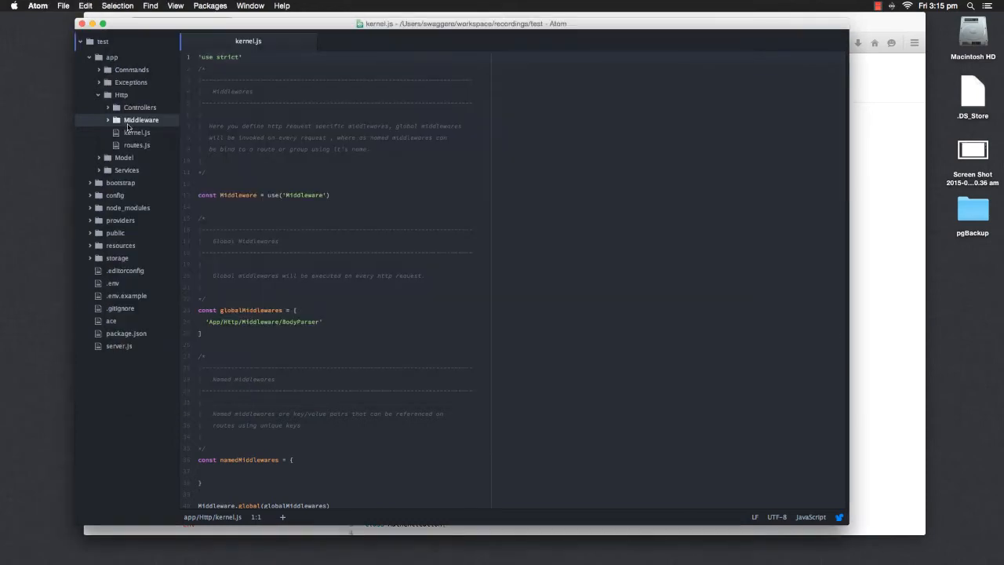
- Open the generated Auth.js and add an empty line inside its handle method
left_click(108, 119)
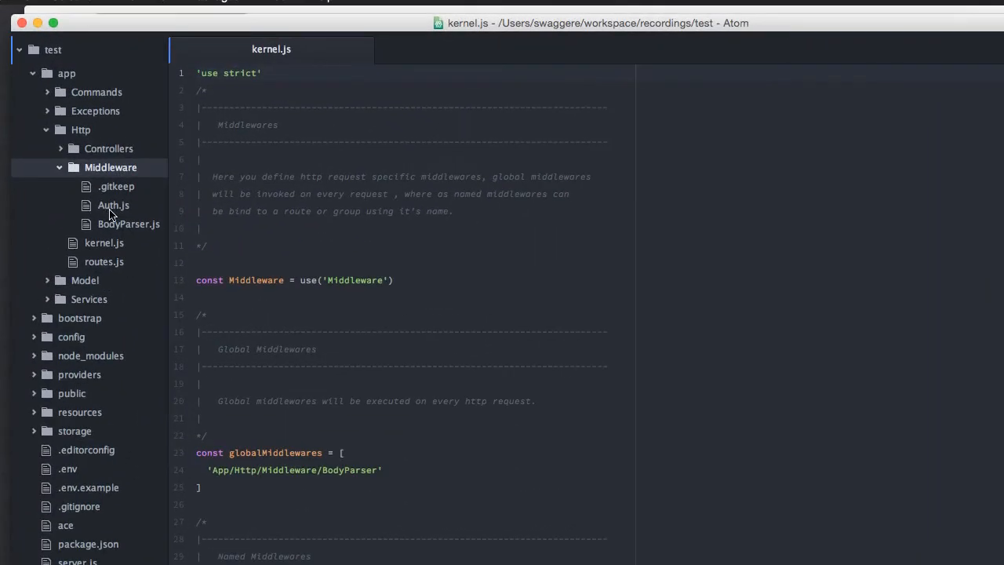
left_click(113, 204)
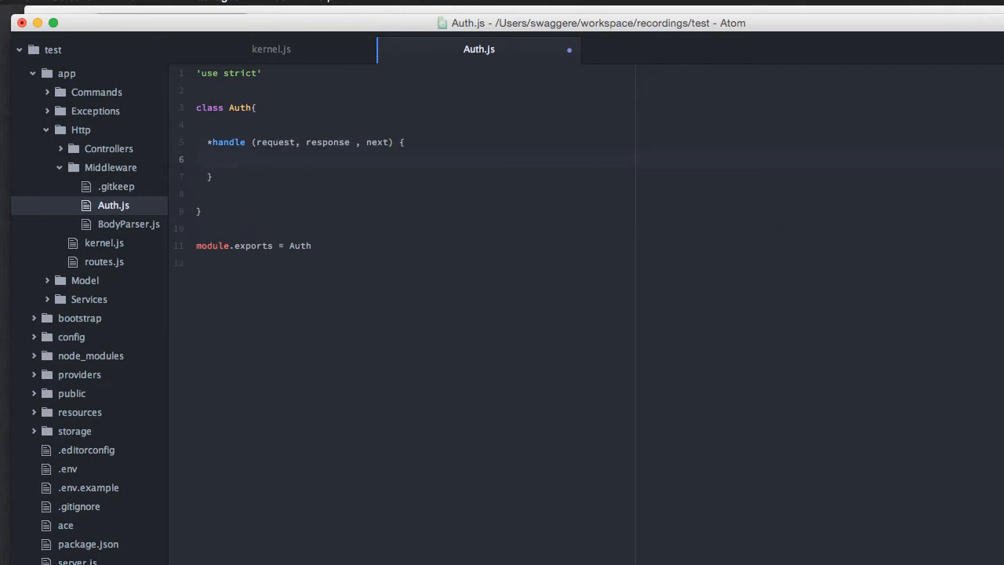
key("enter")
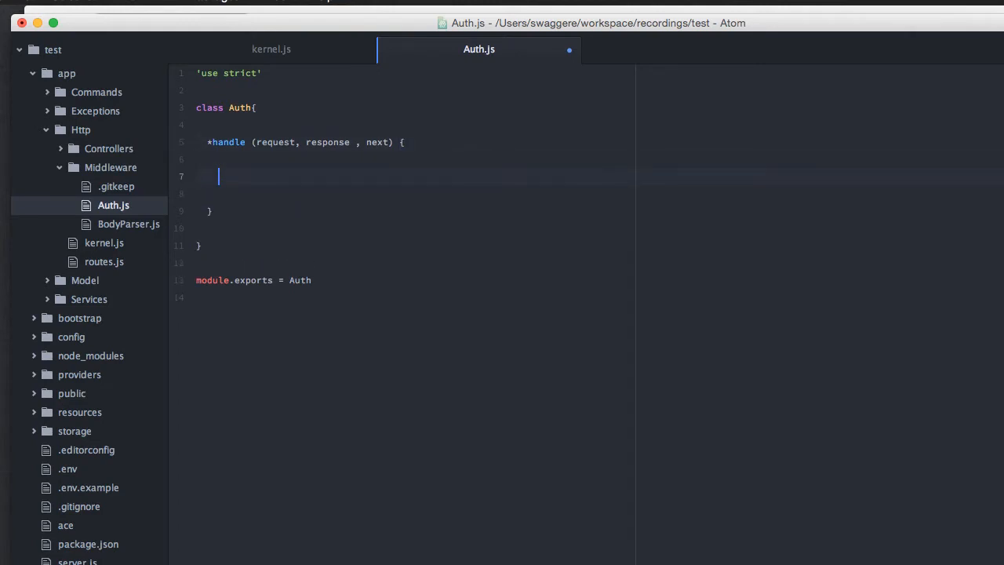
- Read the name param (default 'foo') and start an if block checking name !== 'virk'
type("const")
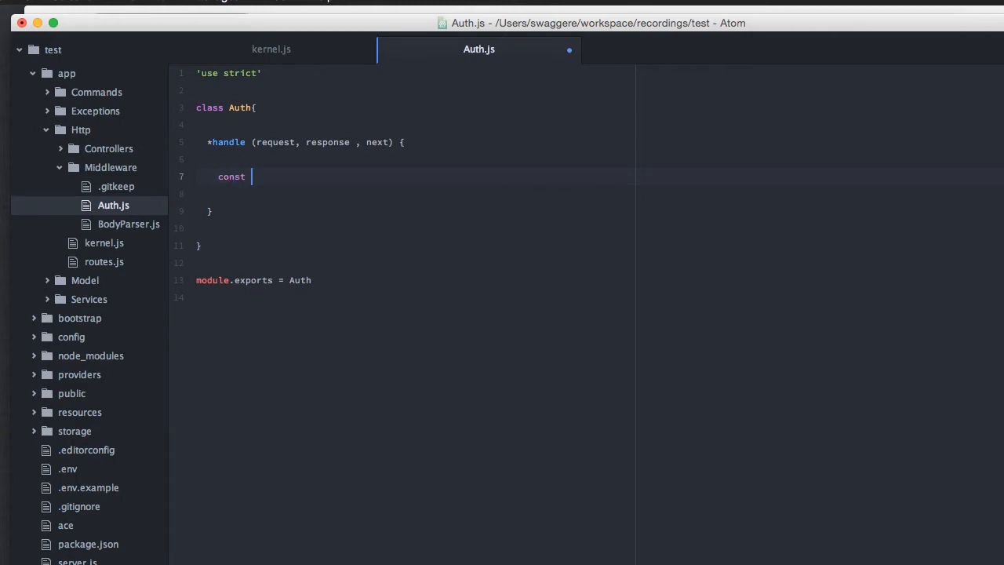
type("name = requies")
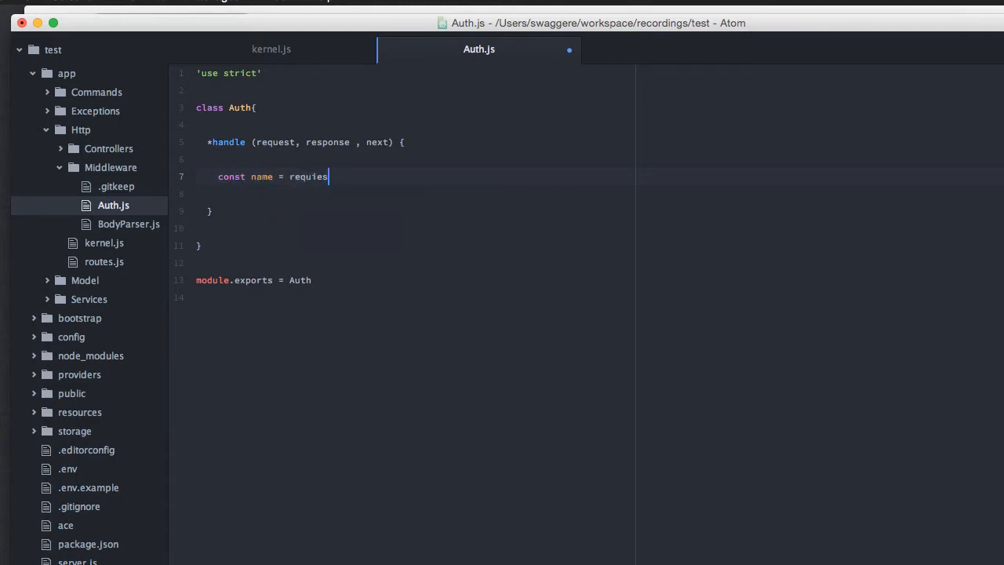
type("request('')")
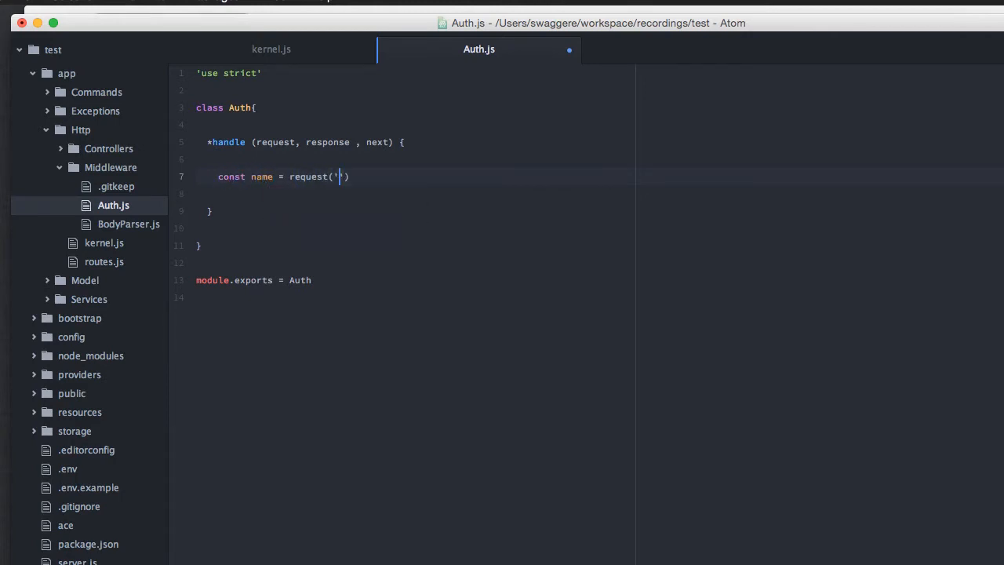
type("param('name")
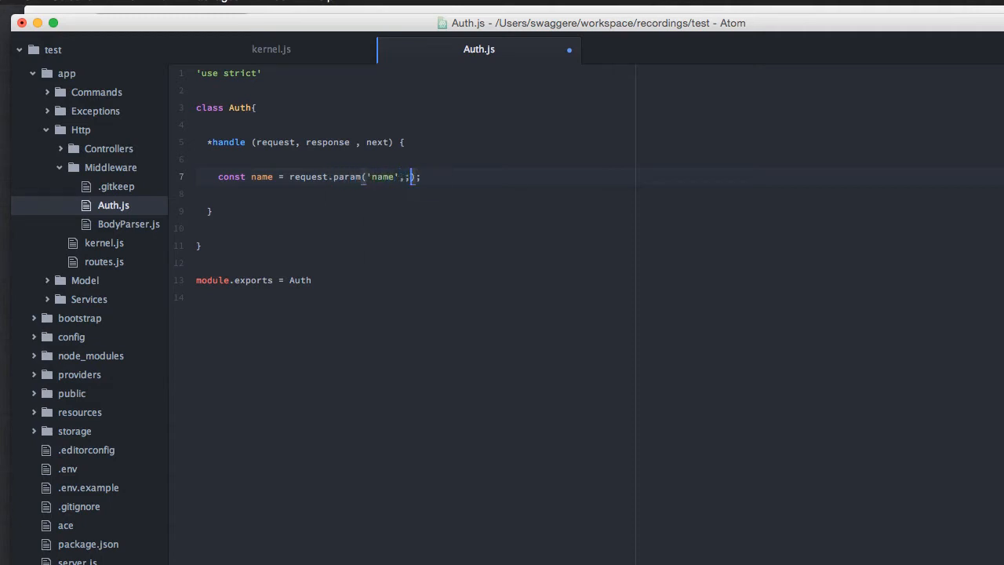
type("'foo'")
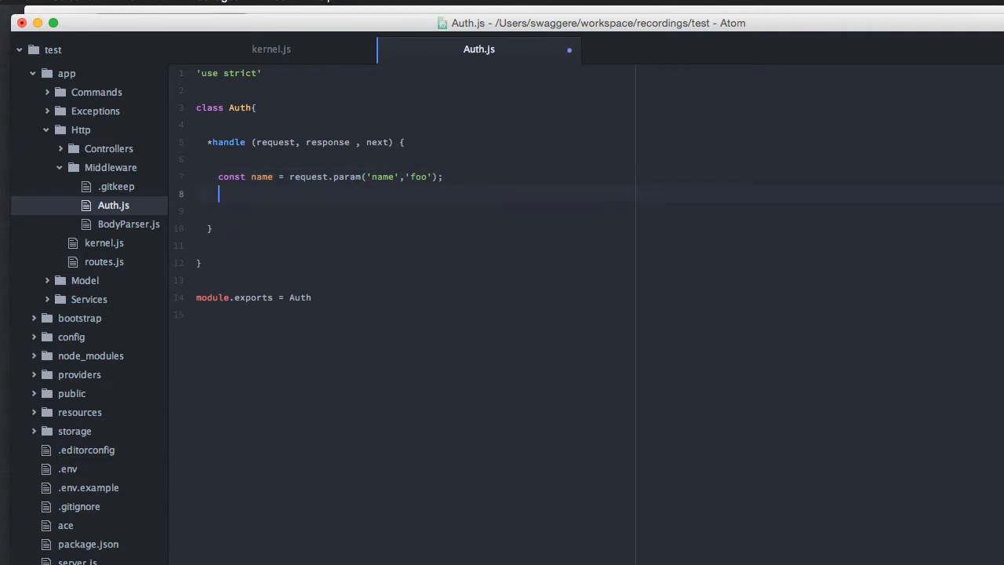
type("if(name )")
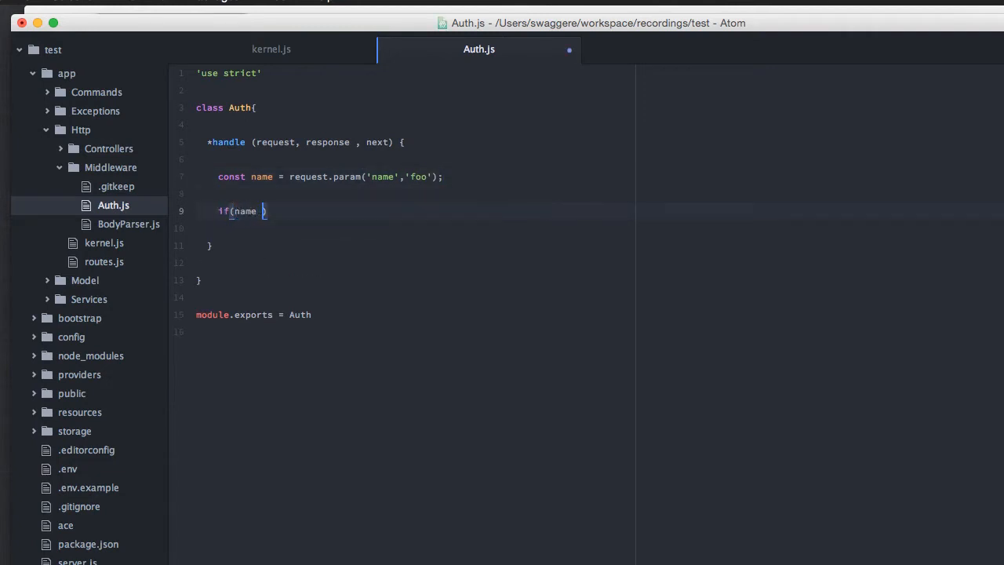
type("!== ''")
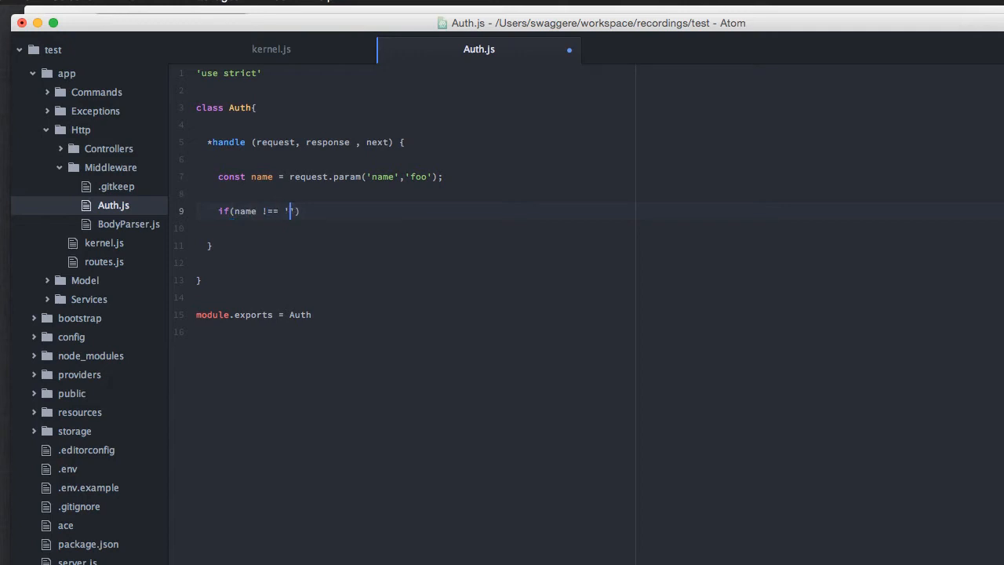
type("virk")
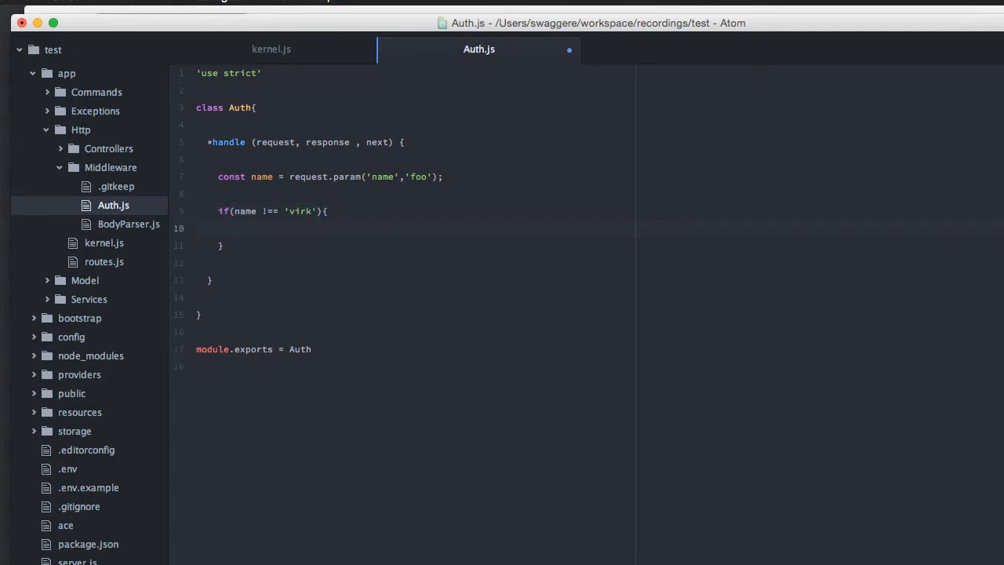
- Send response.status(401).send('Not allowed') inside the if, then yield next after it
type("respins")
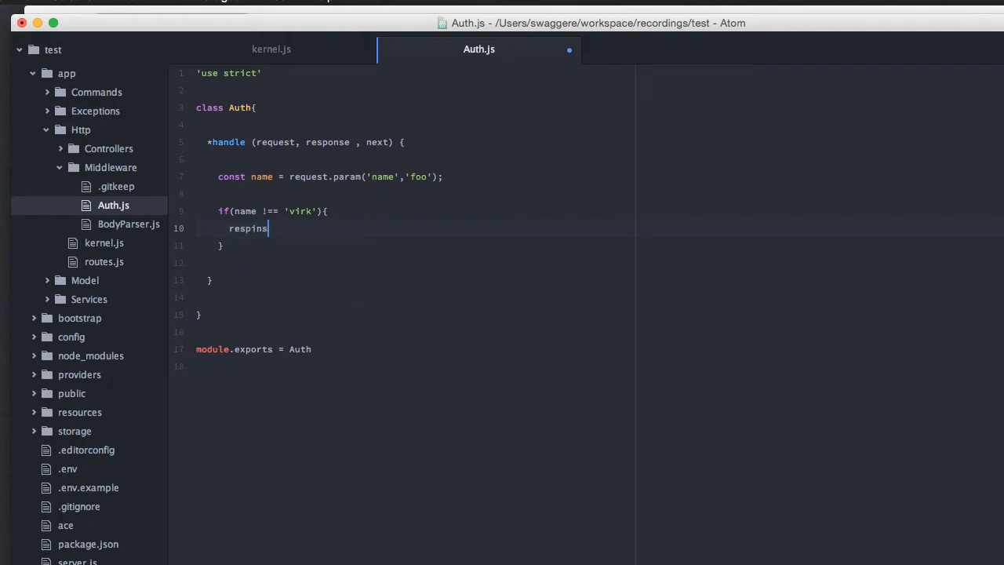
type("response.status")
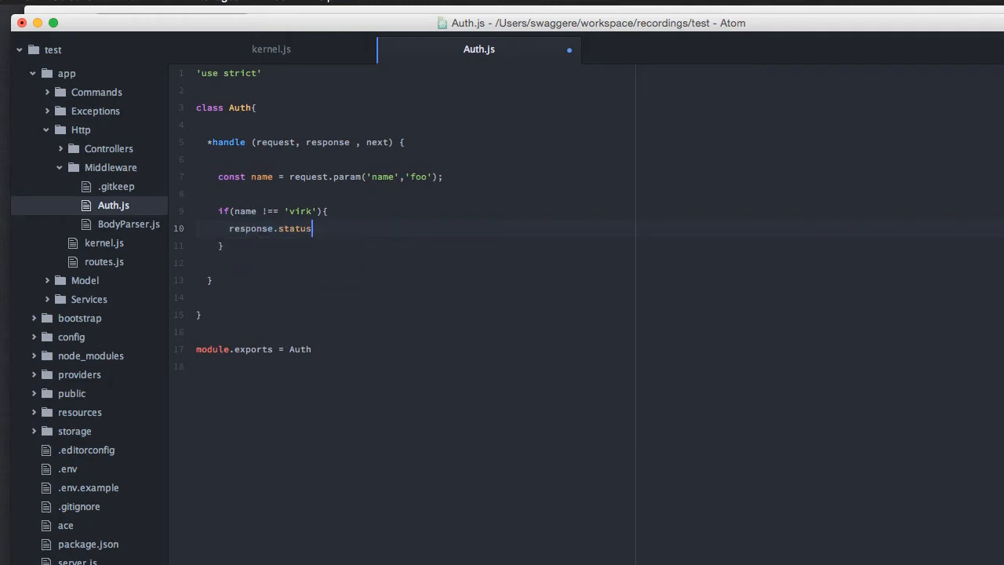
type("(401).send()")
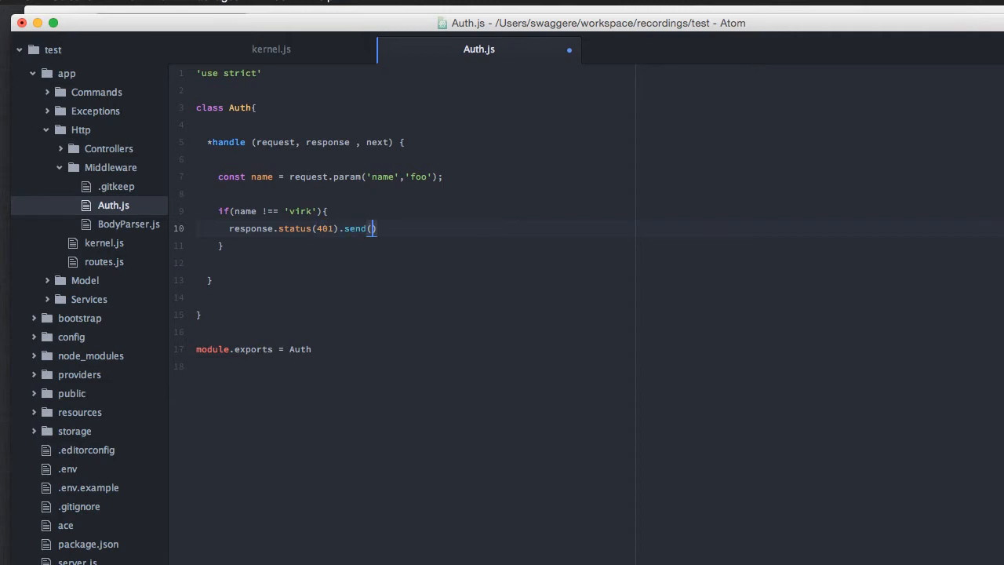
type("'Not aloo'")
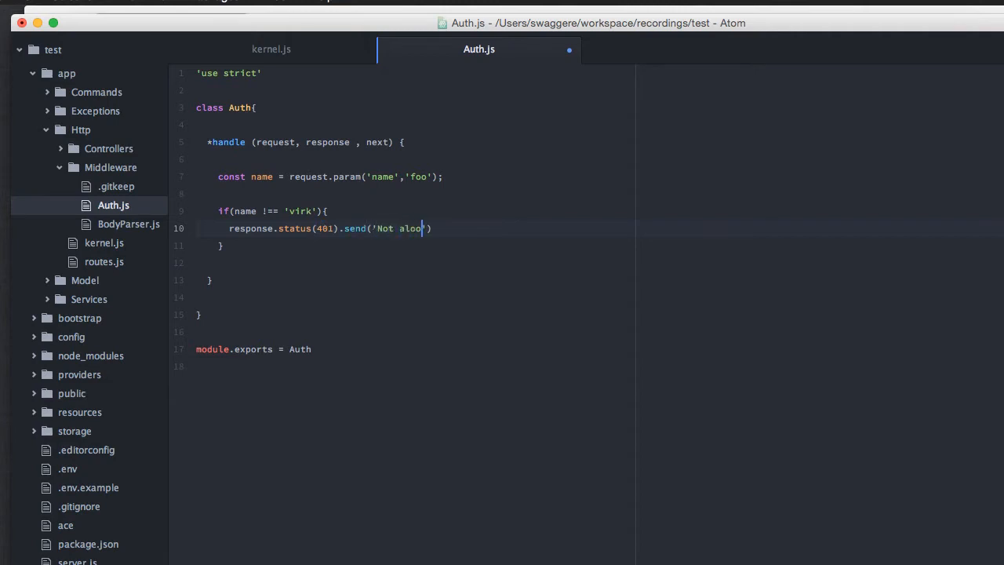
type("wed'")
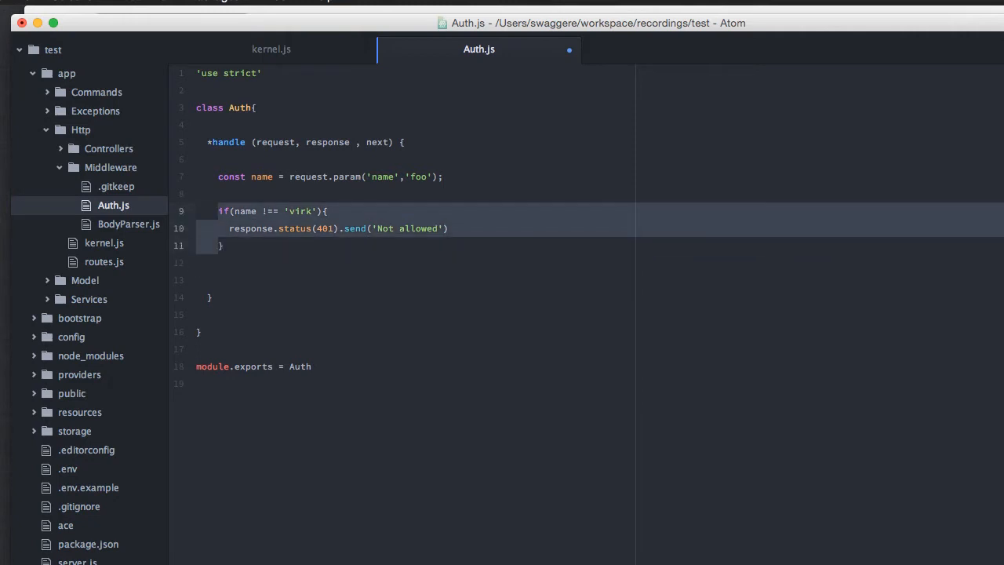
key("enter")
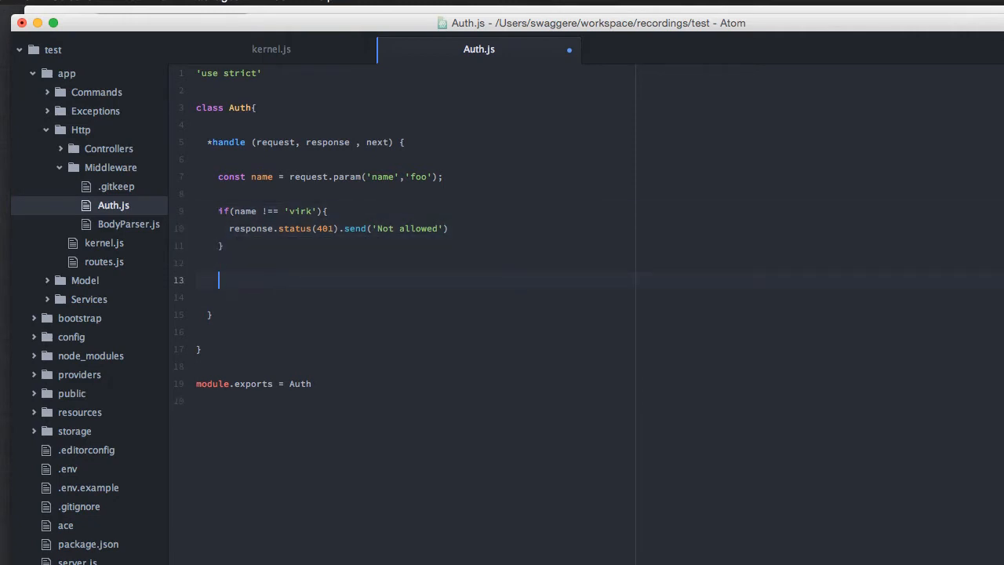
type("yield next")
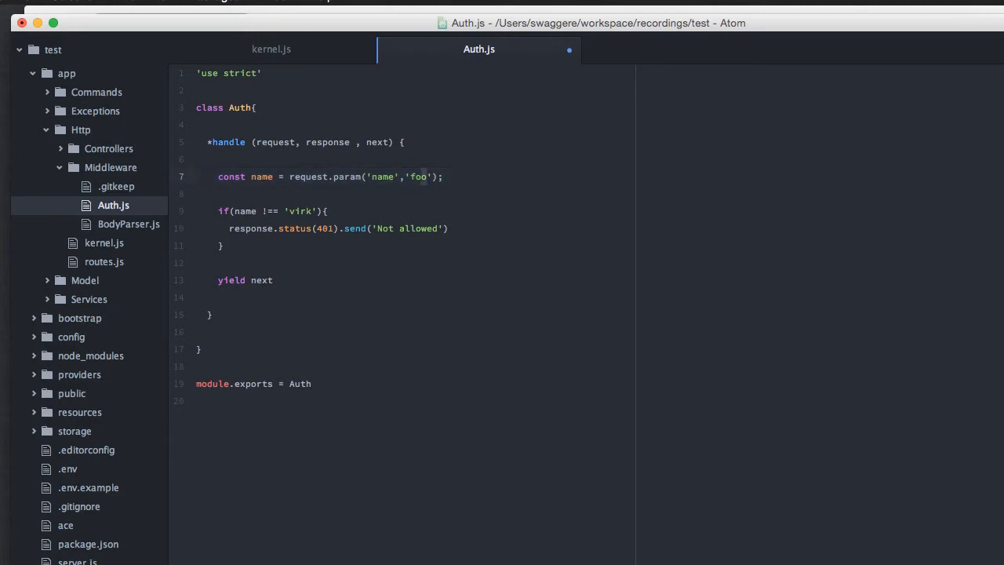
- Add a return after the 401 'Not allowed' response so non-virk names stop there, and save
left_click(372, 176)
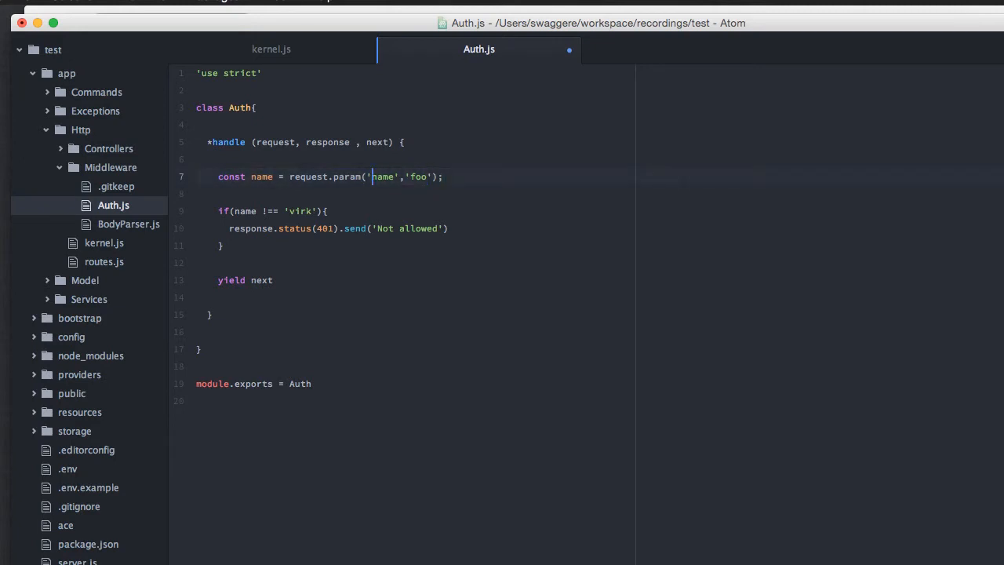
double_click(383, 176)
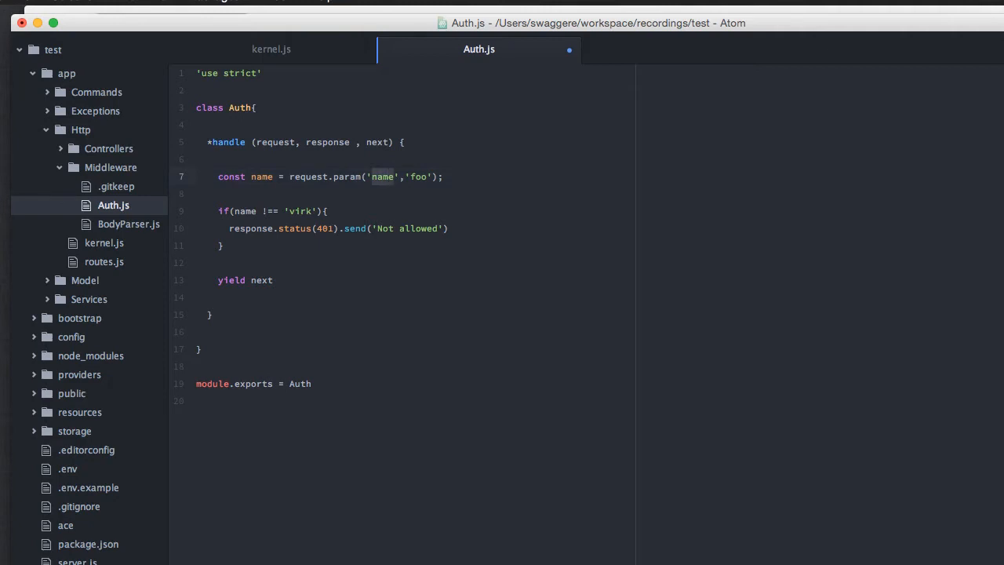
left_click(220, 211)
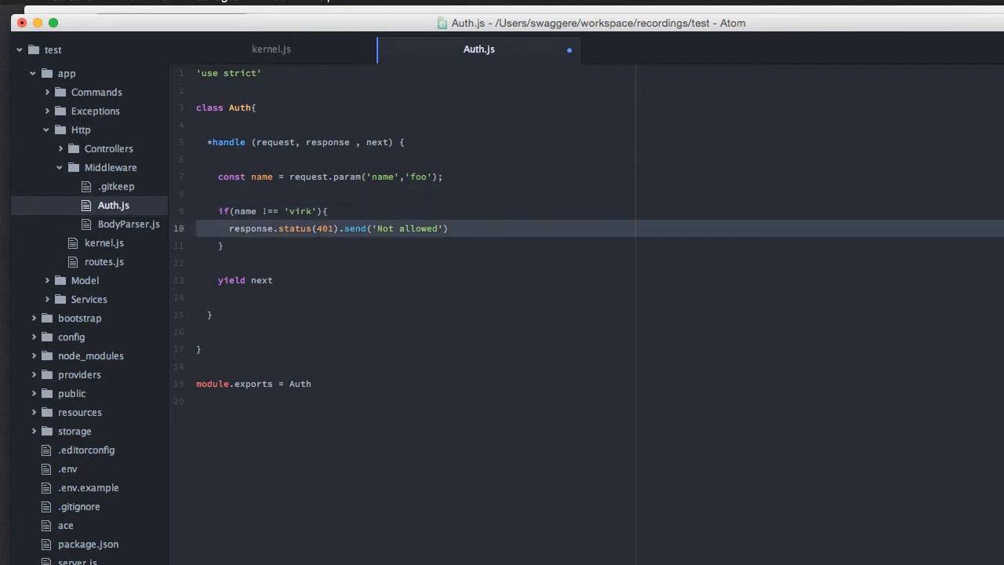
left_click(377, 229)
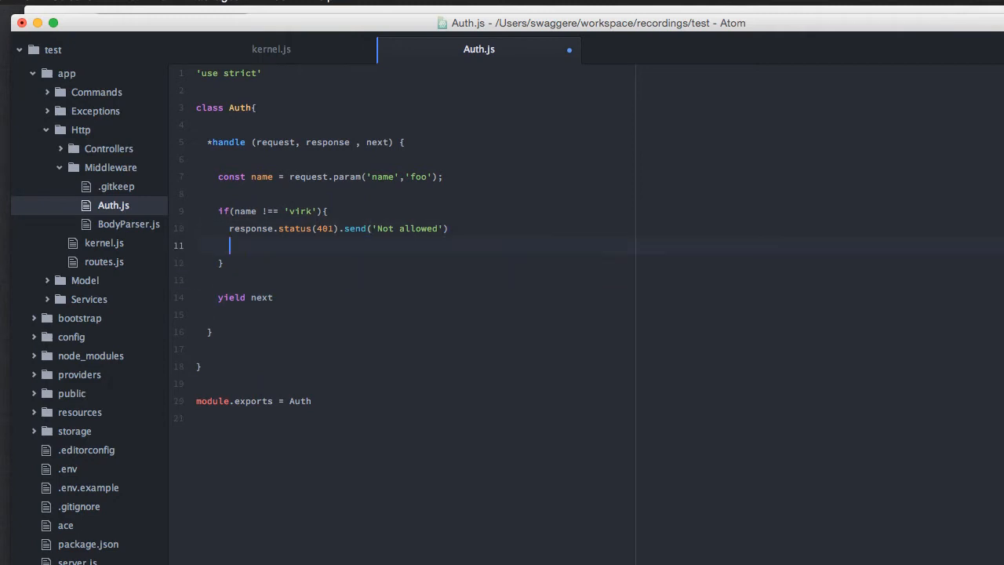
type("return")
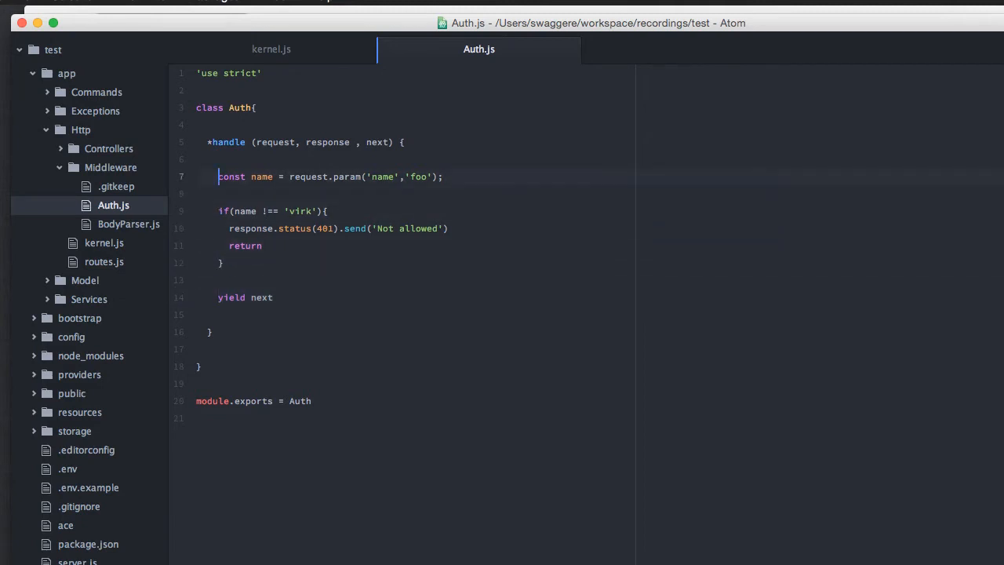
left_click(210, 141)
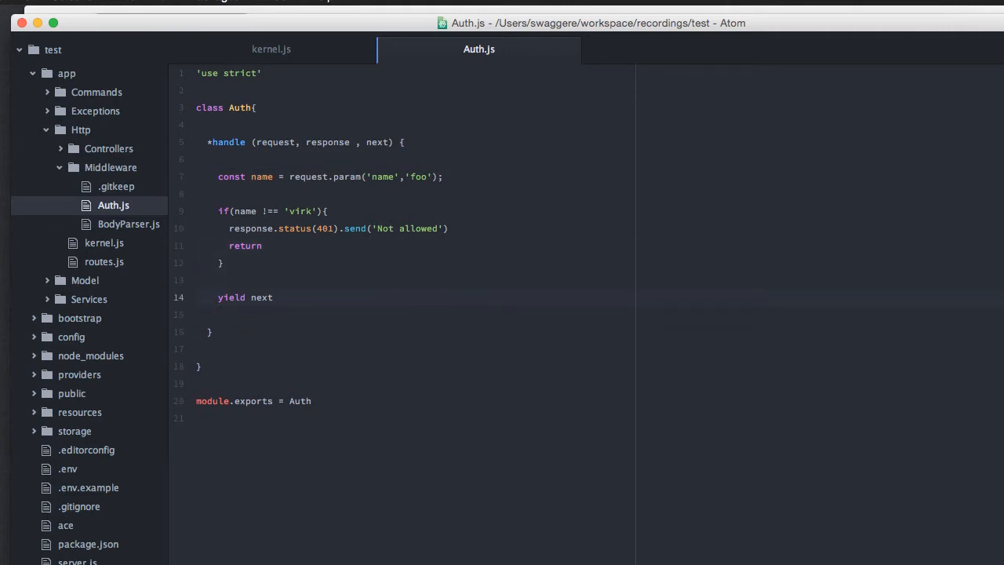
- Scroll kernel.js to the globalMiddlewares and namedMiddlewares lists and place the cursor there
left_click(270, 49)
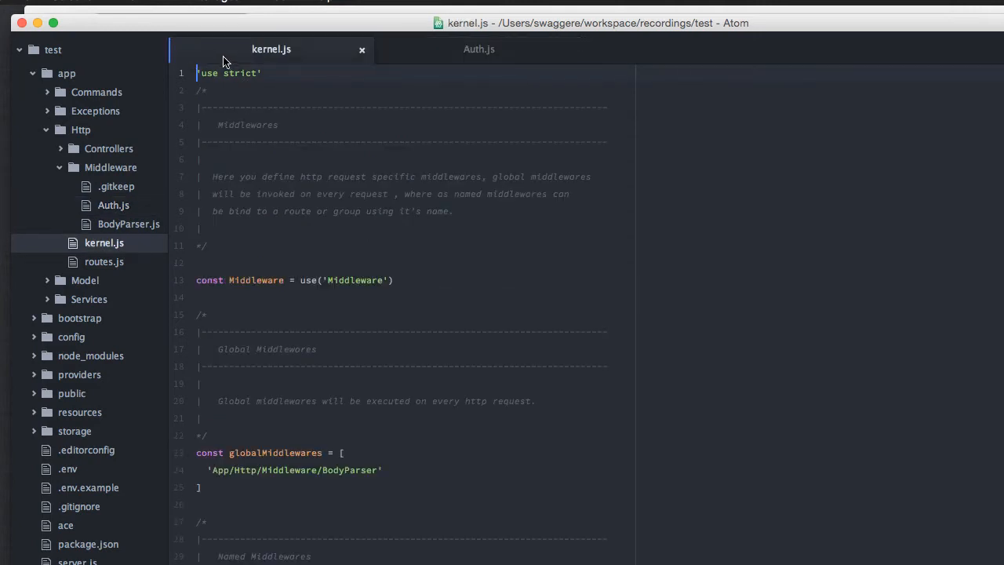
mouse_move(446, 51)
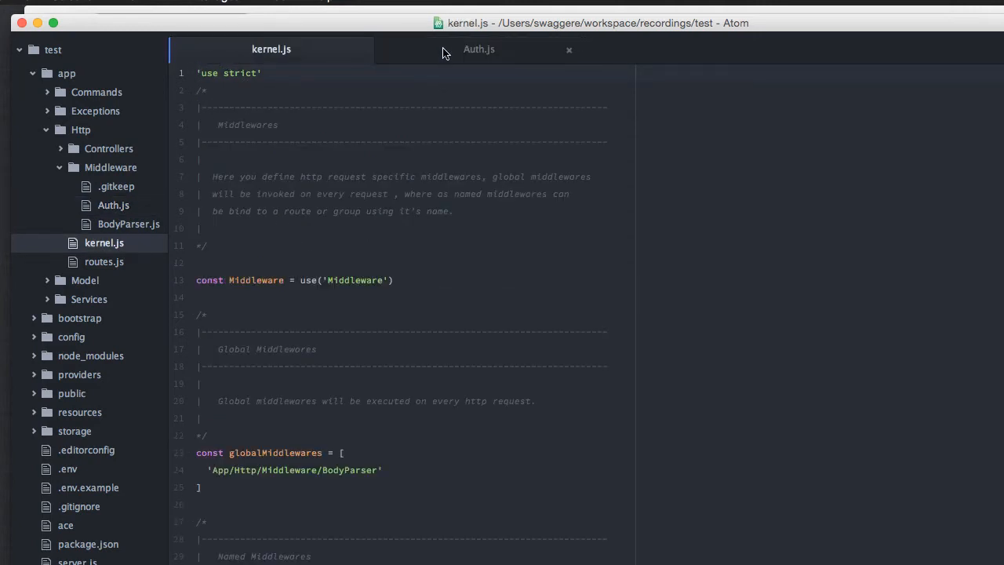
mouse_move(252, 69)
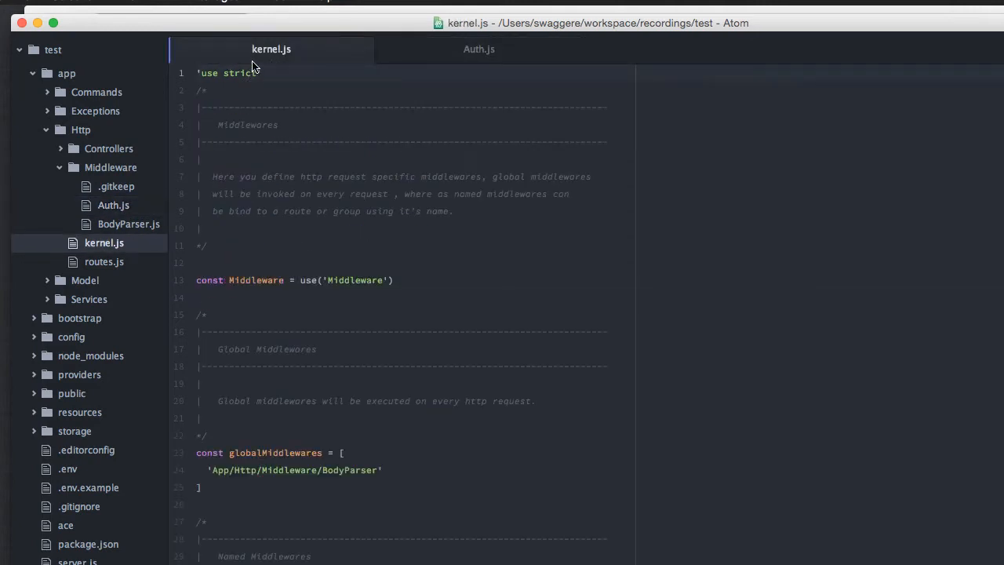
mouse_move(270, 49)
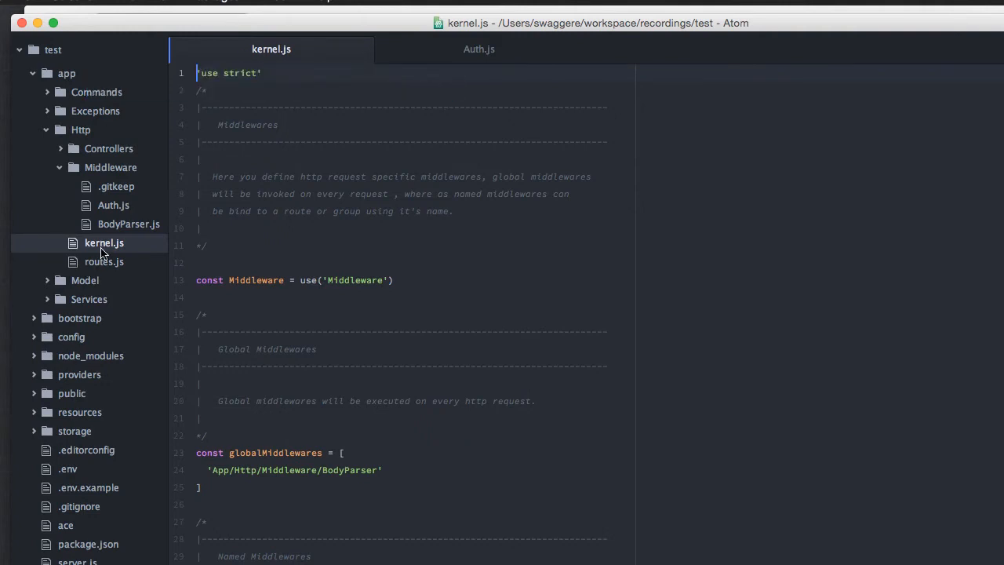
scroll("down", 3)
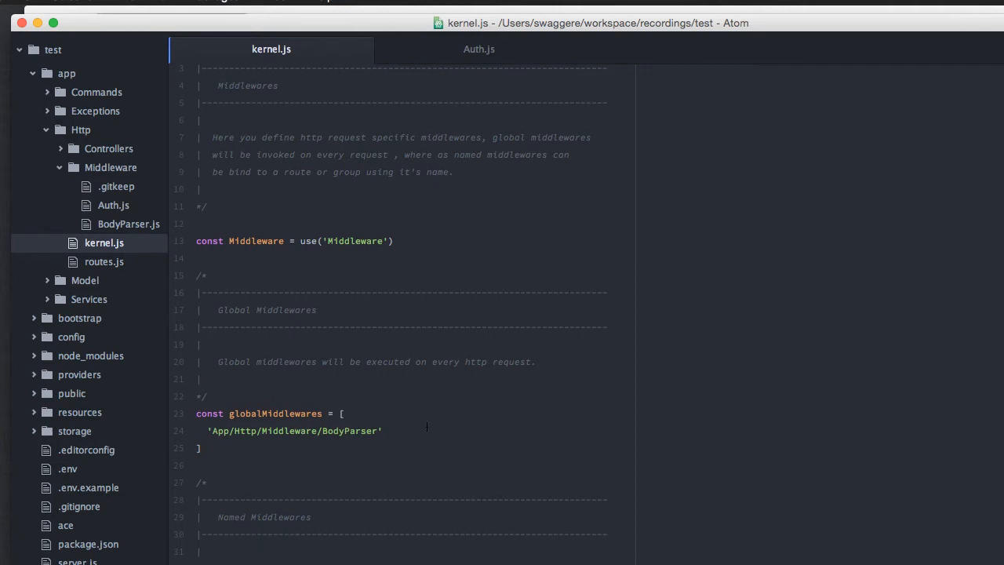
double_click(295, 438)
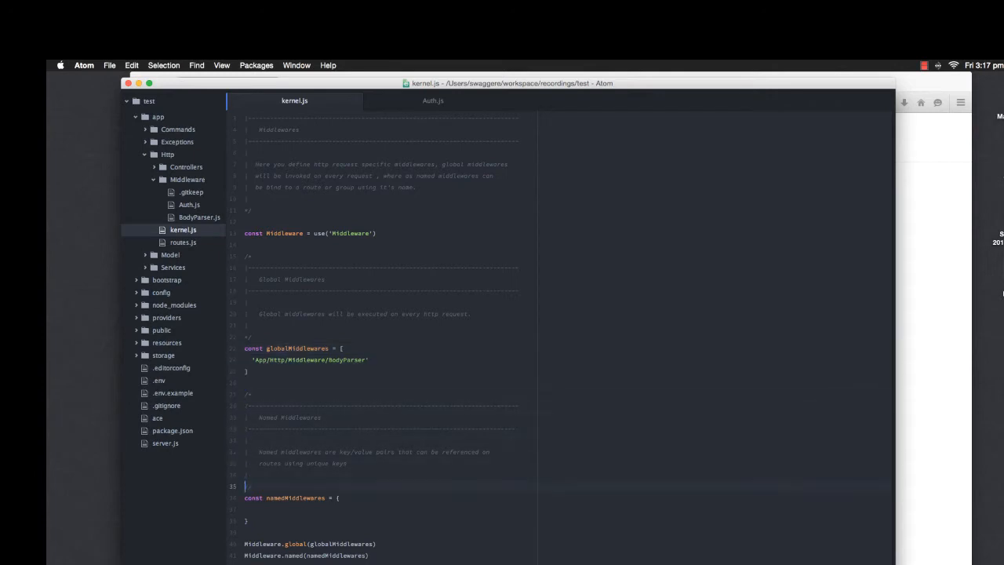
left_click(314, 498)
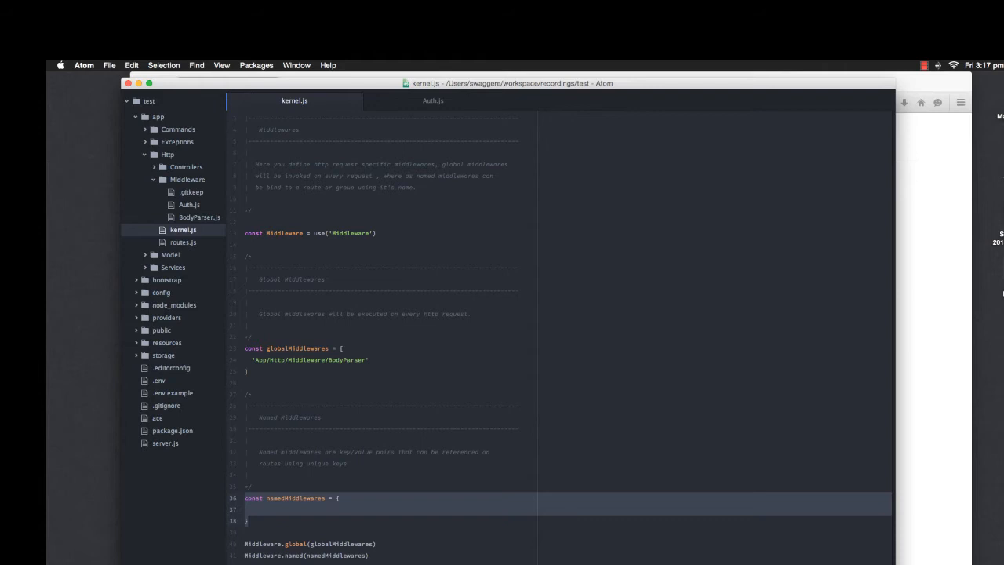
- Add 'App/Http/Middleware/Auth' after BodyParser in the globalMiddlewares array
type("'App'")
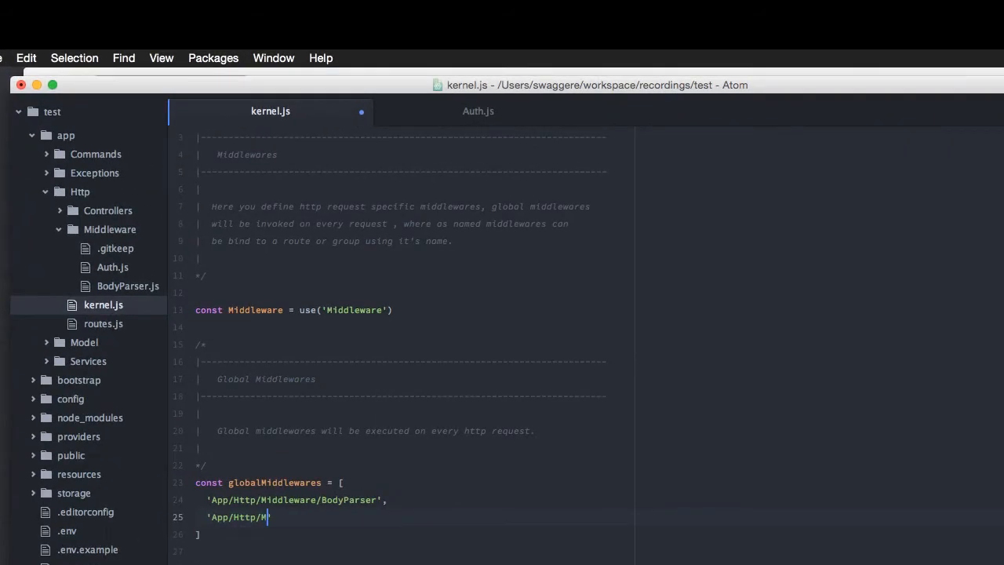
type("iddleware/A")
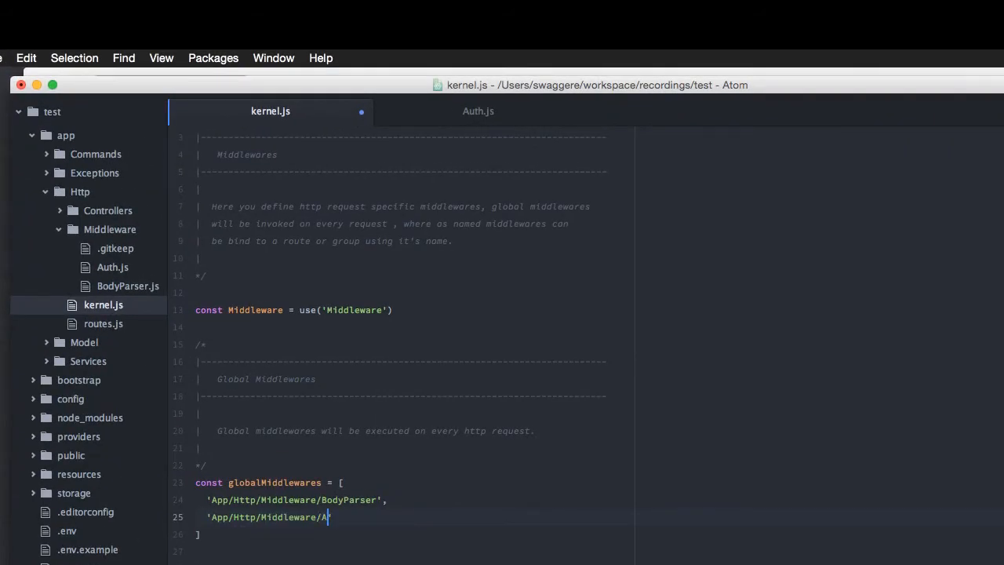
type("uth'")
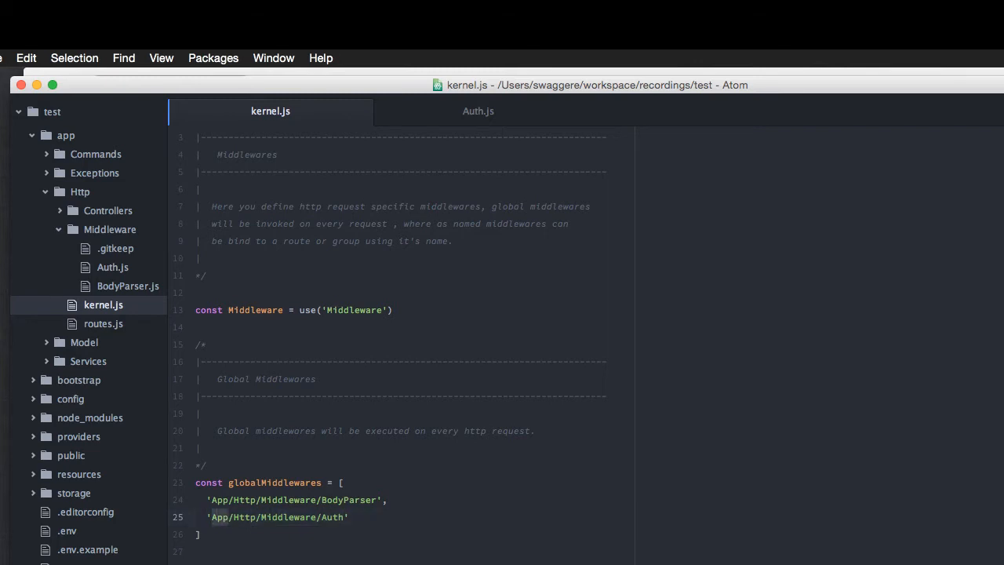
left_click(477, 110)
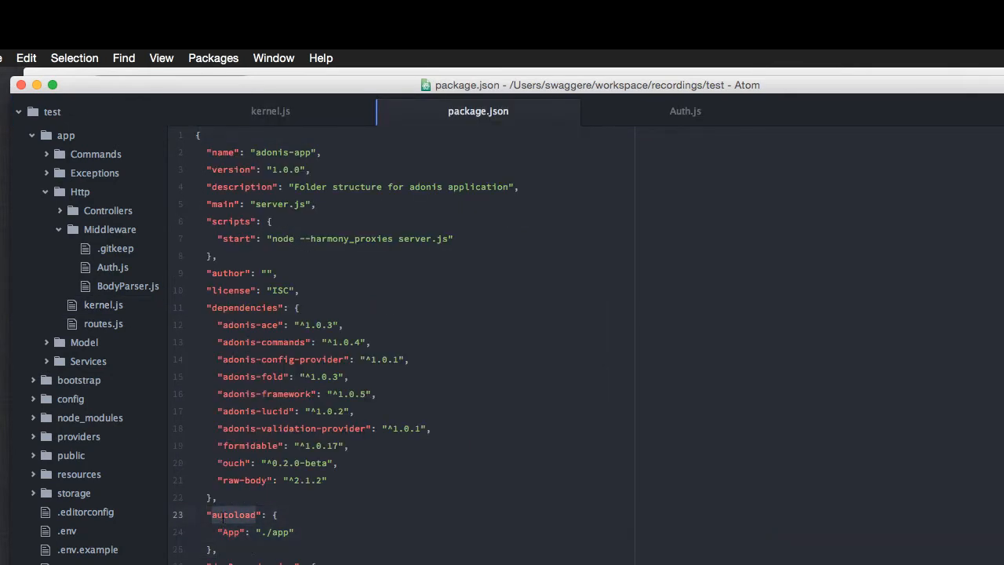
mouse_move(195, 455)
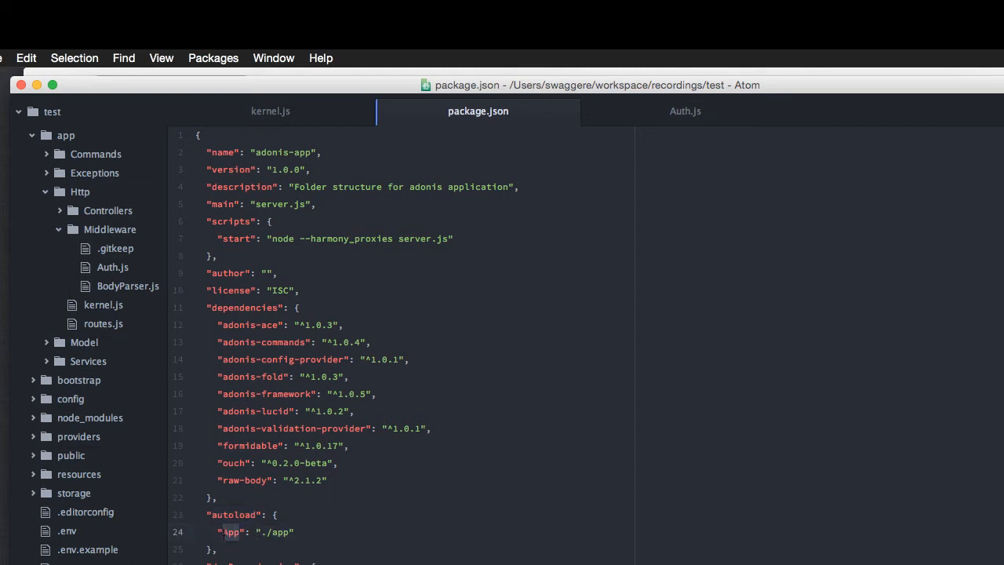
left_click(270, 110)
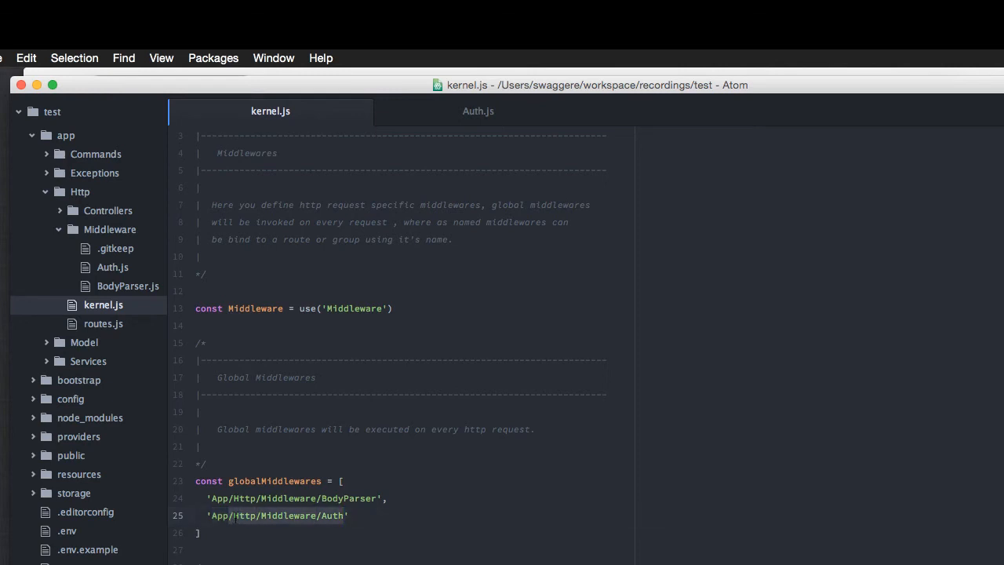
left_click(107, 210)
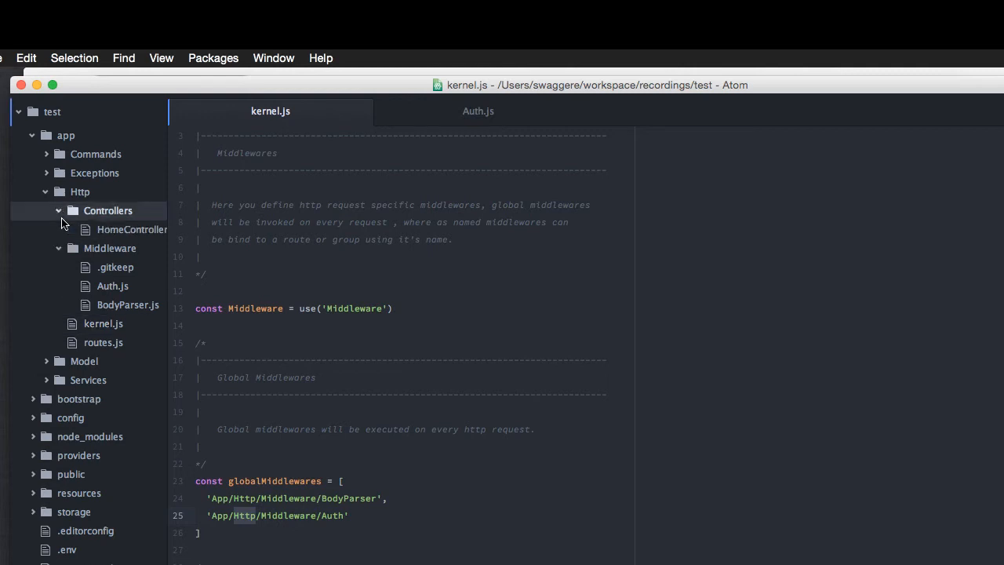
left_click(56, 210)
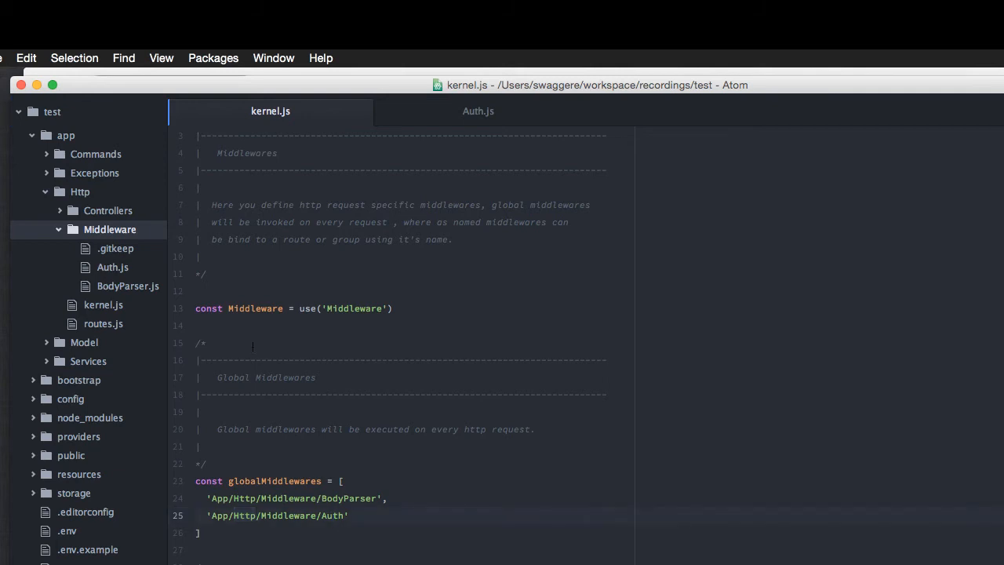
scroll("down", 3)
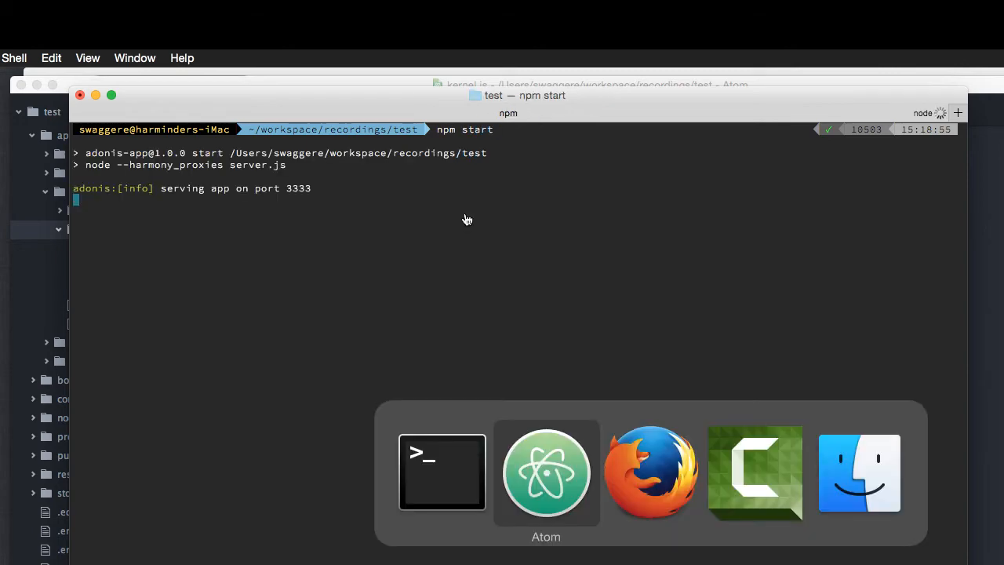
- Load localhost:3333/virk in a new tab, then try another name that answers Not allowed
left_click(651, 471)
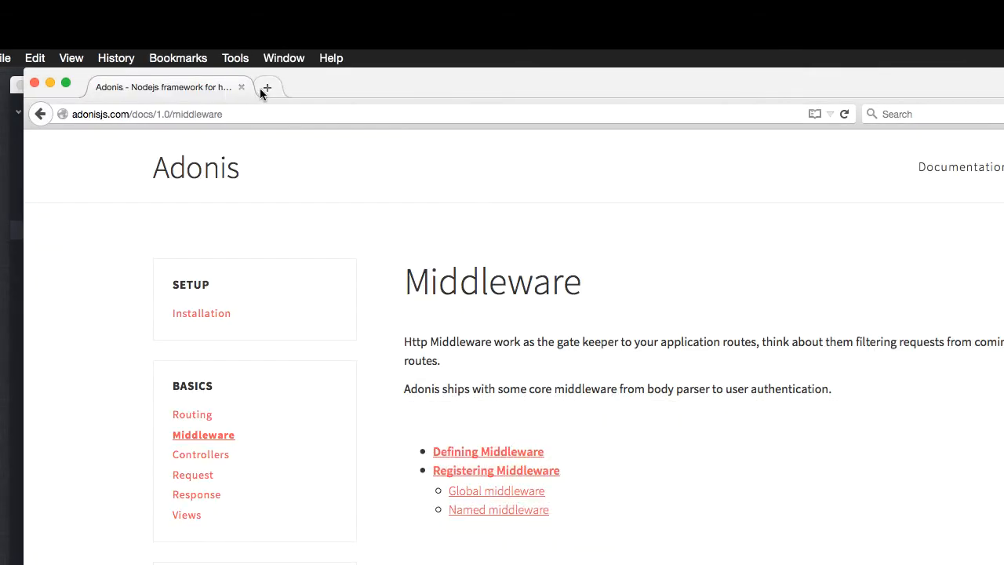
left_click(267, 87)
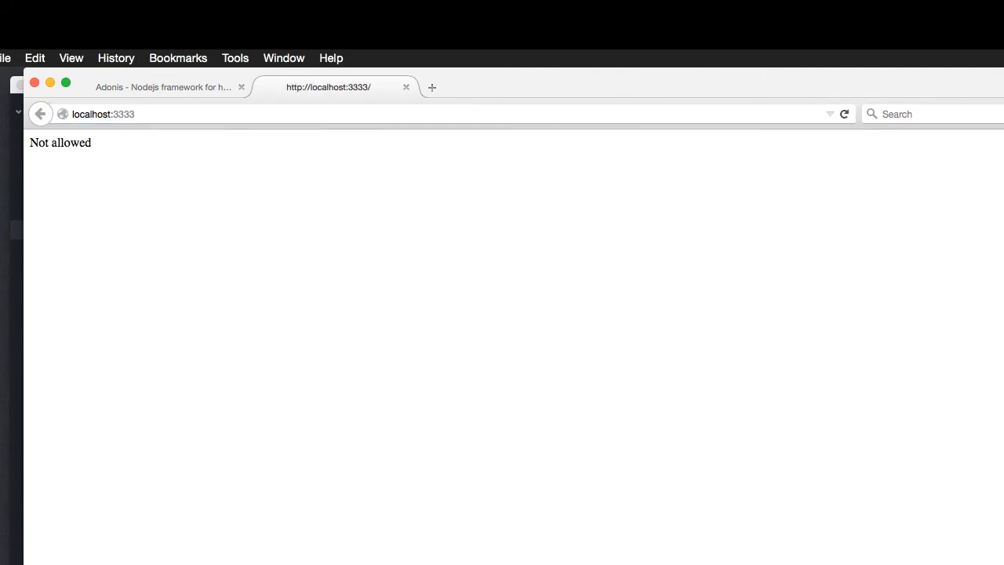
mouse_move(108, 160)
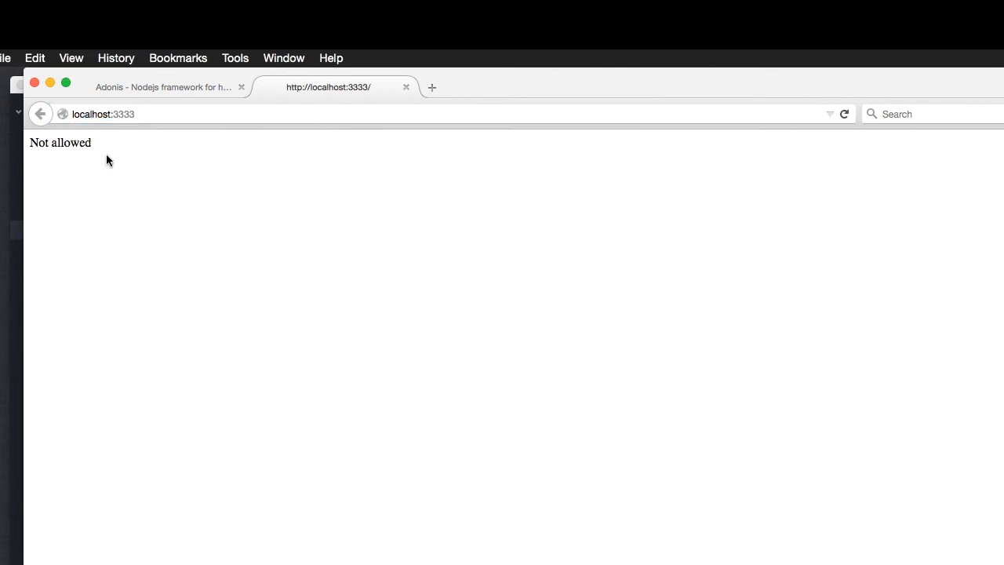
type("/virk")
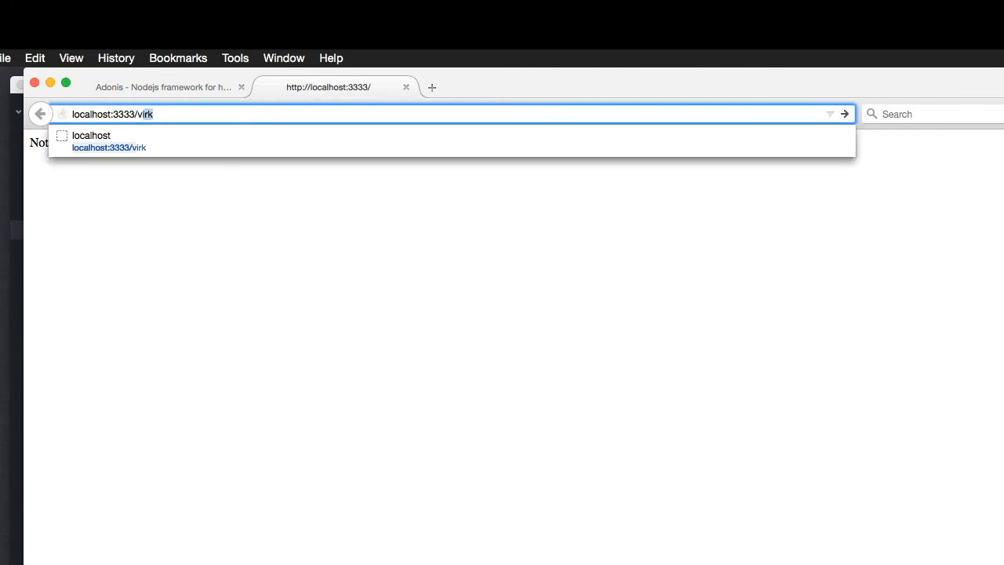
type("john")
key("Return")
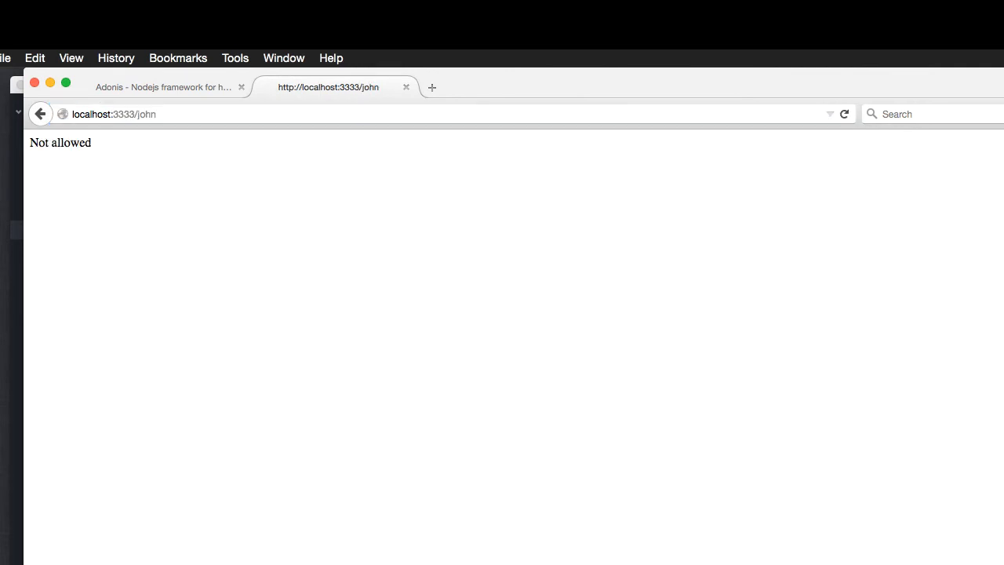
double_click(60, 141)
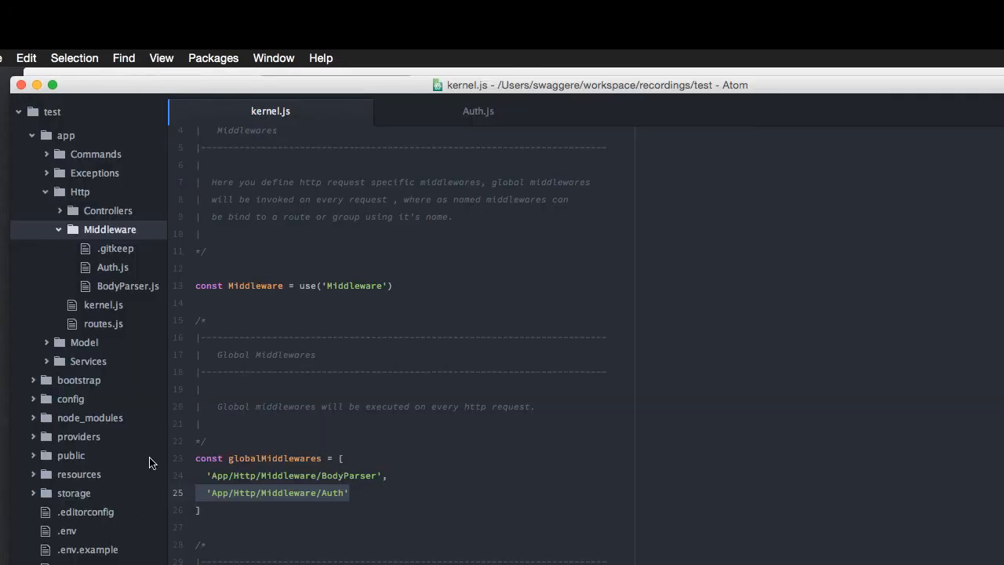
- In routes.js add Route.get('/about', 'HomeController.about') above the greet route
left_click(104, 323)
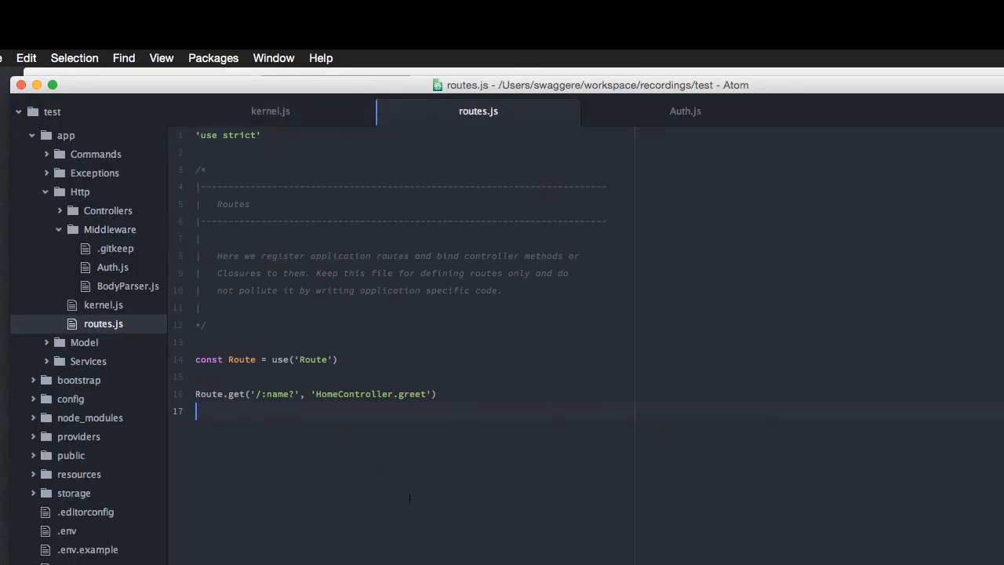
type("Ro")
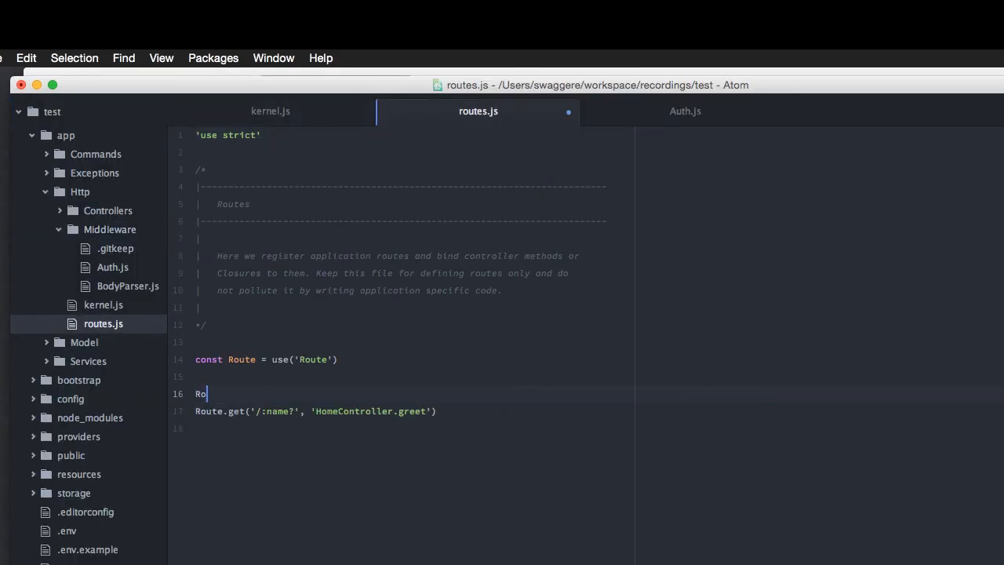
type("ute.get('')")
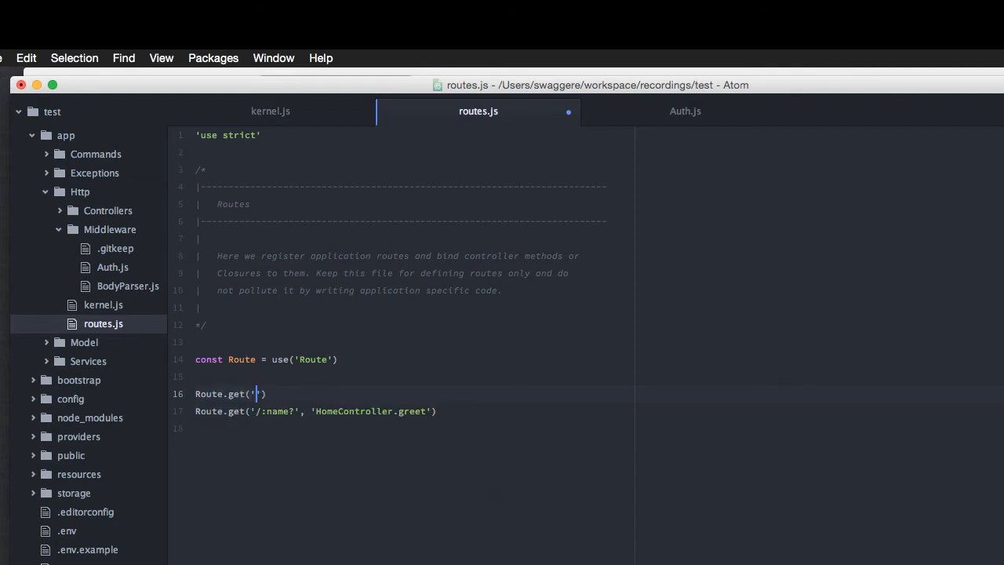
type("/about ,")
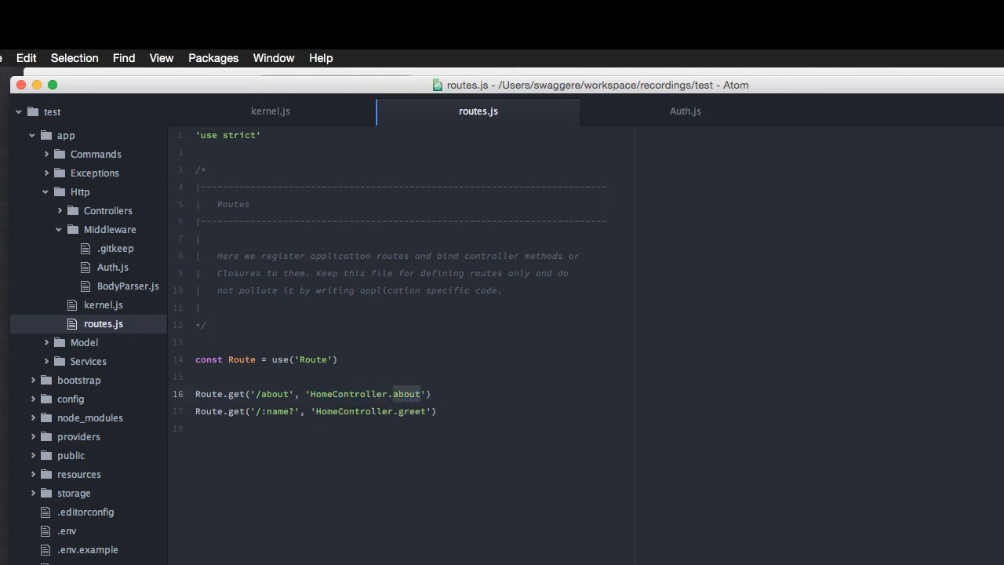
left_click(106, 211)
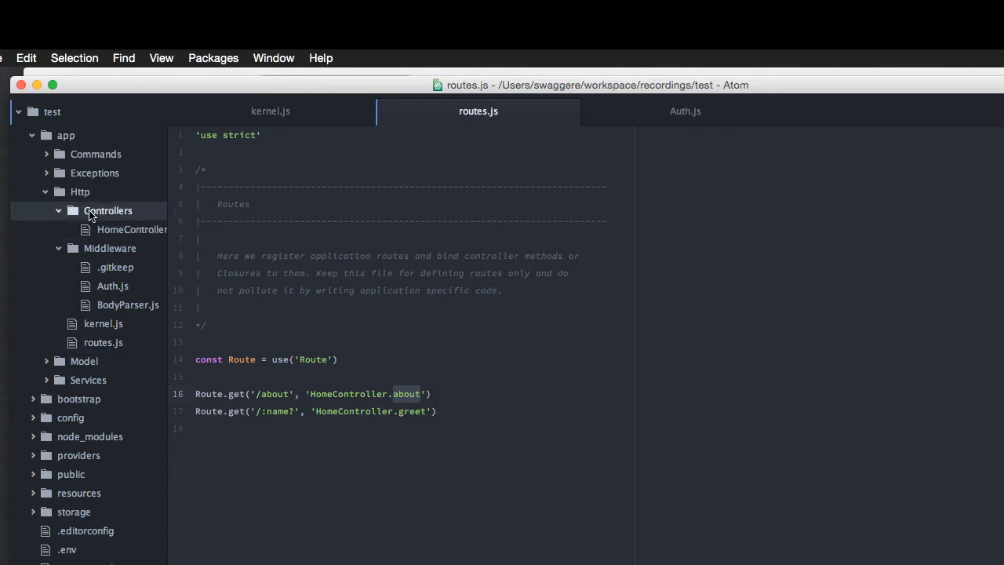
- Add an *about() method to HomeController returning 'We are awesome'
left_click(132, 229)
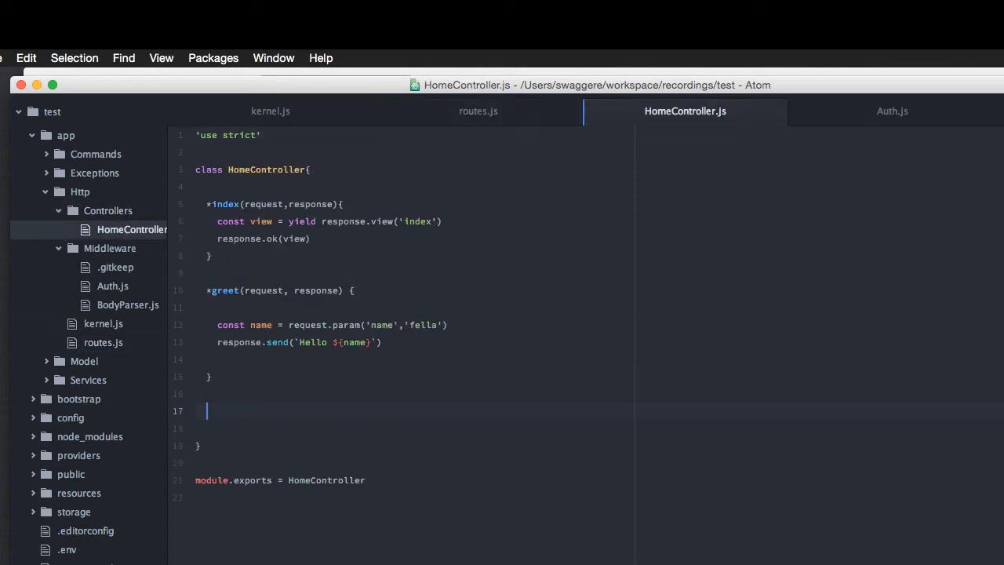
type("*about () {")
left_click(414, 428)
type("return '")
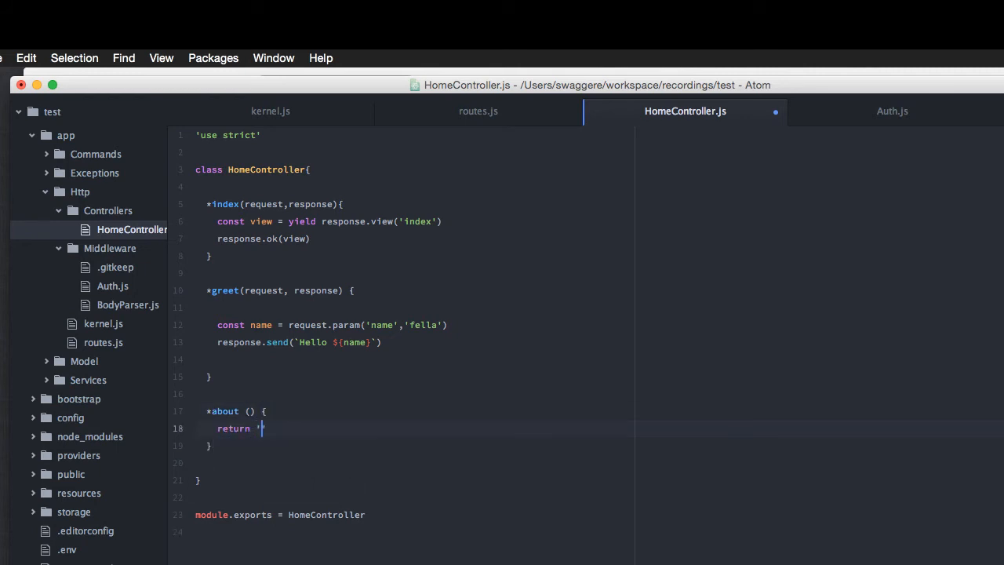
type("We are aw")
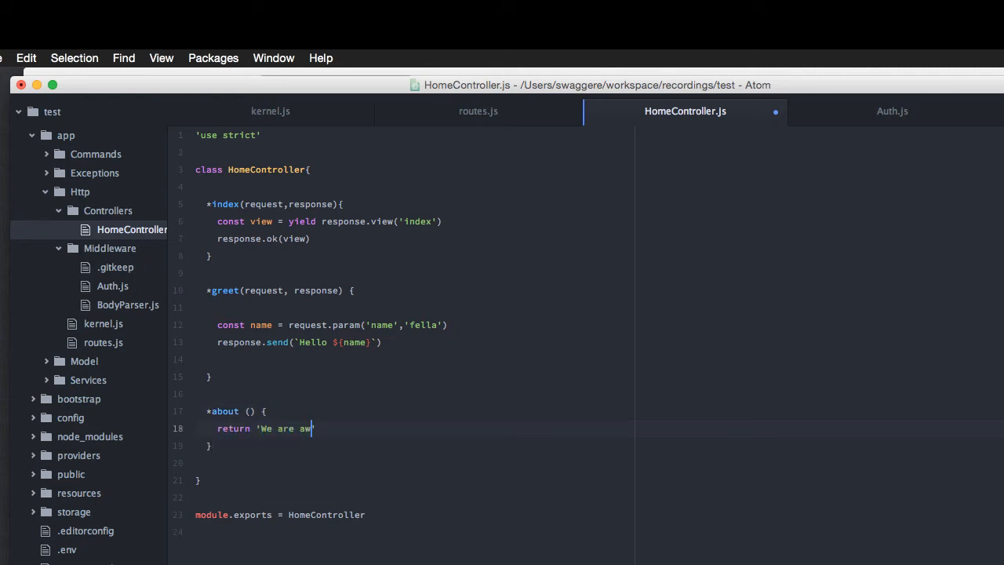
type("esome'")
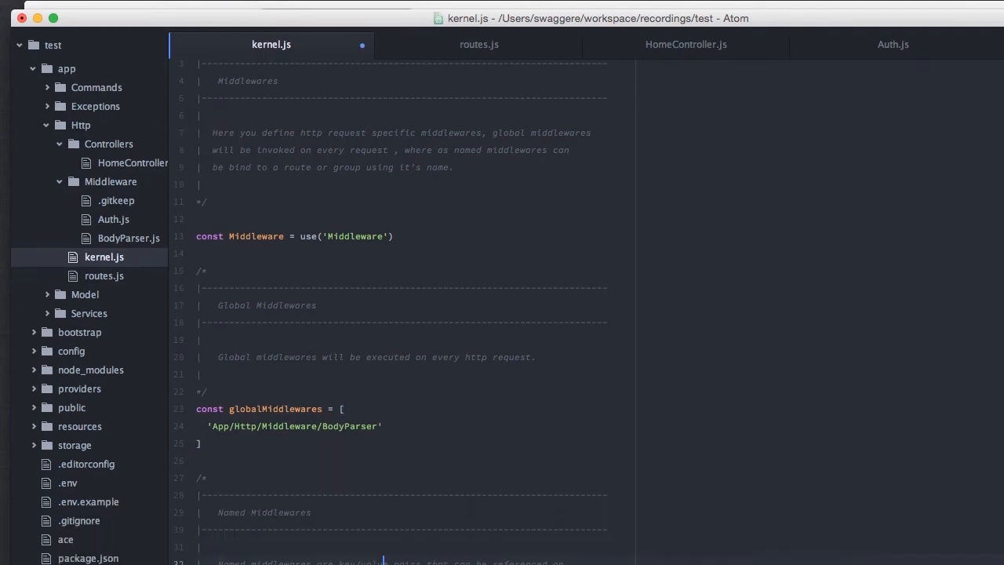
- Add 'auth': 'App/Http/Middleware/Auth' to namedMiddlewares in kernel.js and save
scroll("down", 3)
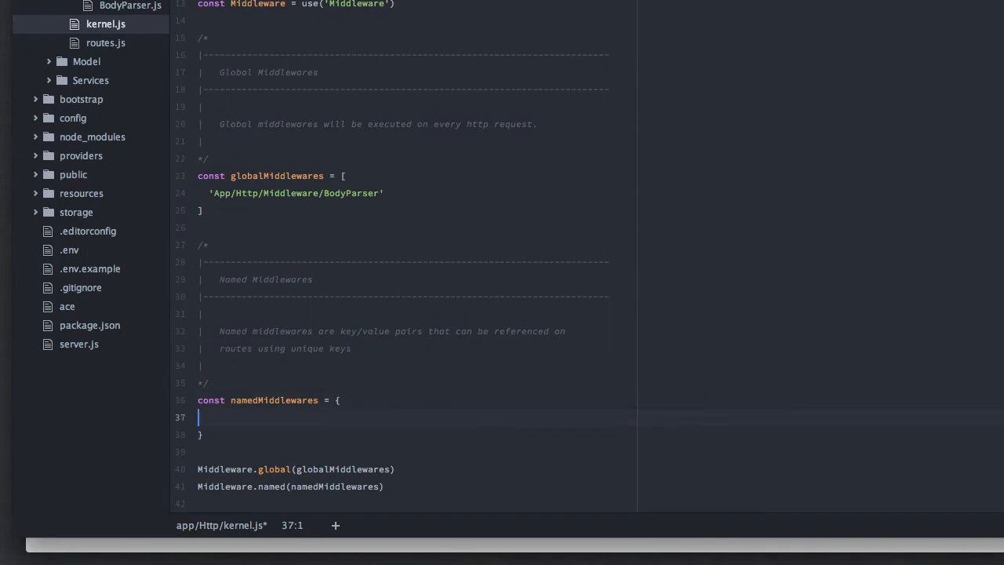
type("'auth' : 'App/Http/Middleware/Auth")
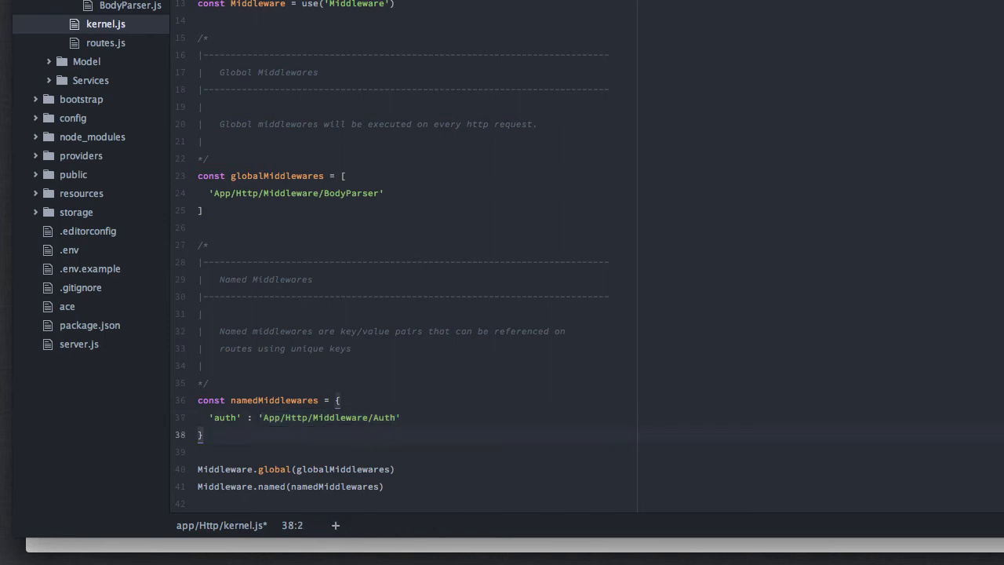
key("ctrl+s")
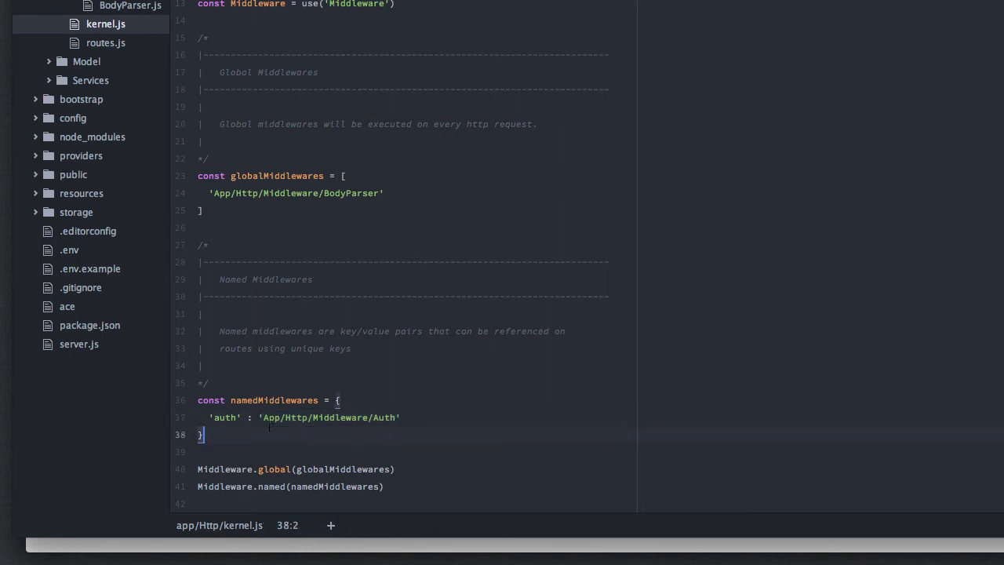
left_click(105, 42)
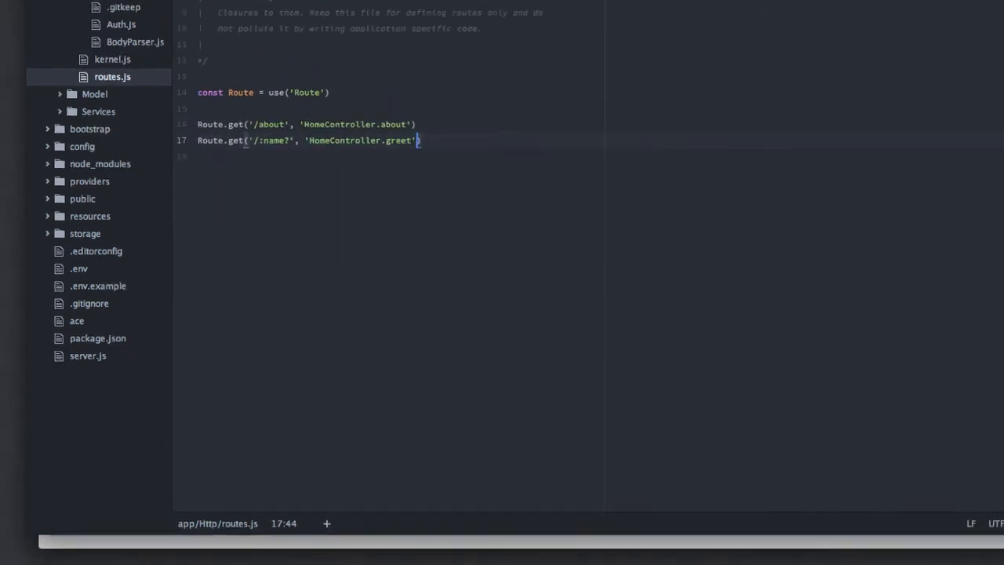
- Append .middlewares(['auth']) to the greet Route.get line in routes.js
type(".midd")
type("localhost:3333/jo")
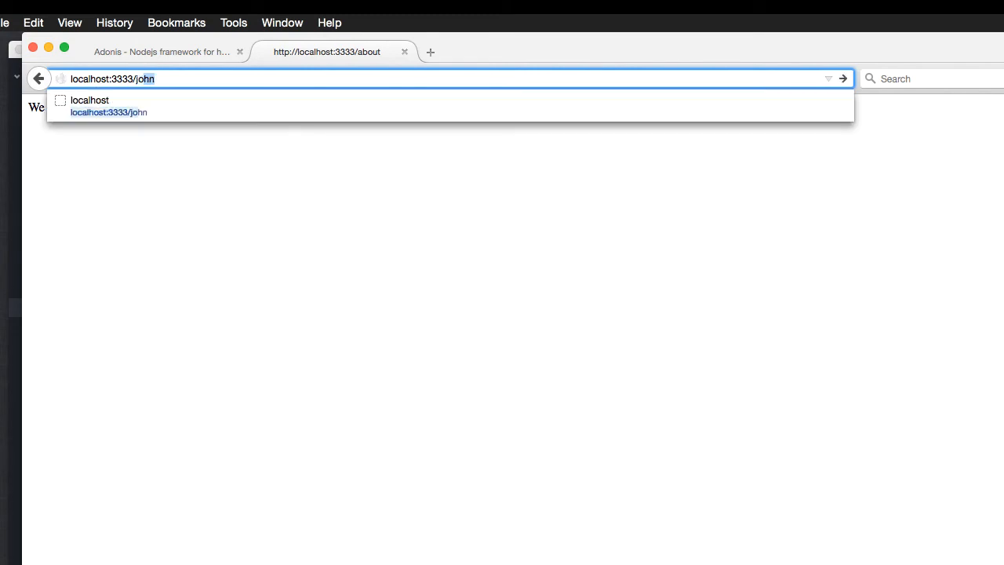
- Request localhost:3333/john in Firefox to test the greet page
key("Return")
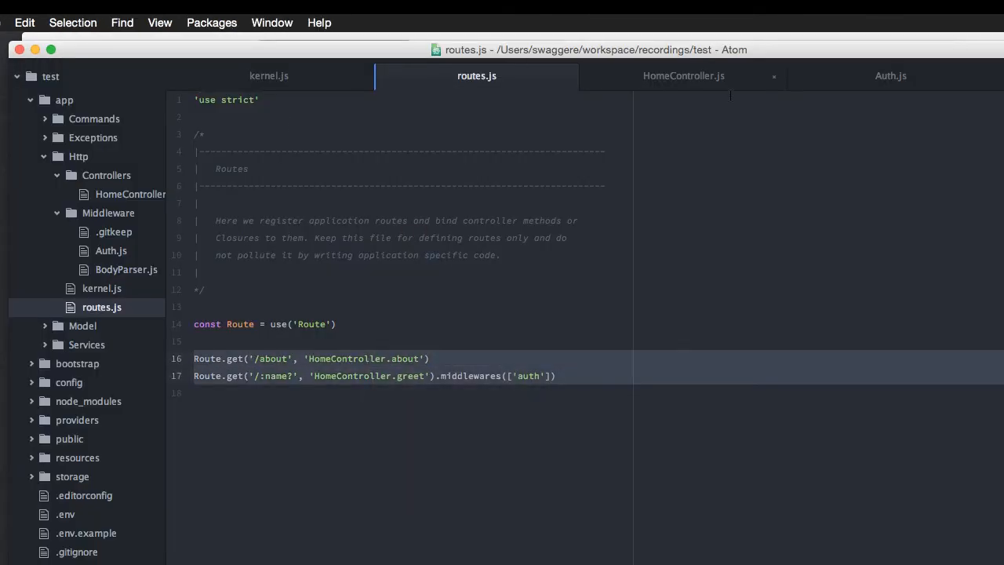
- Review the handle(request, response, next) method in Auth.js, then the globalMiddlewares list in kernel.js
left_click(891, 75)
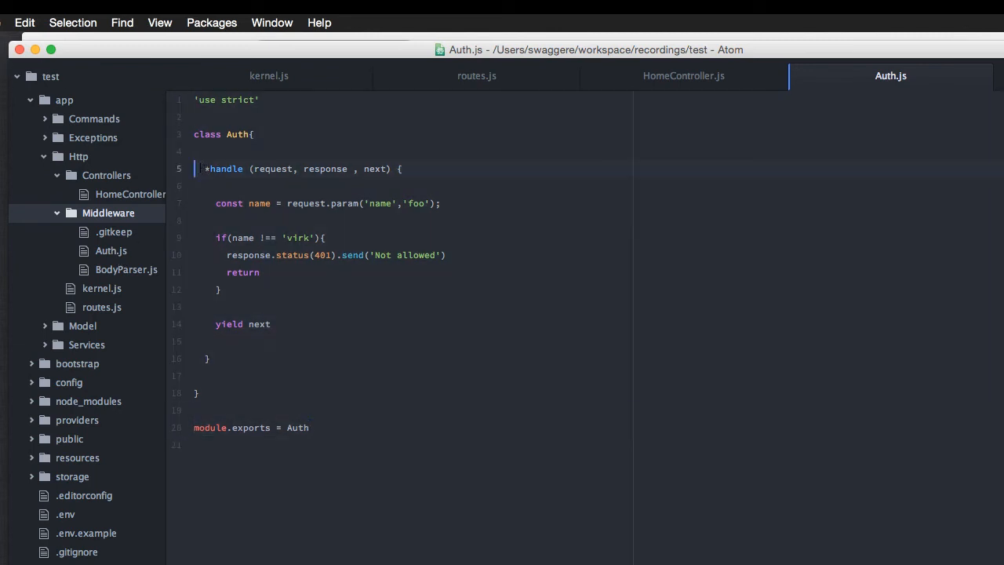
double_click(224, 169)
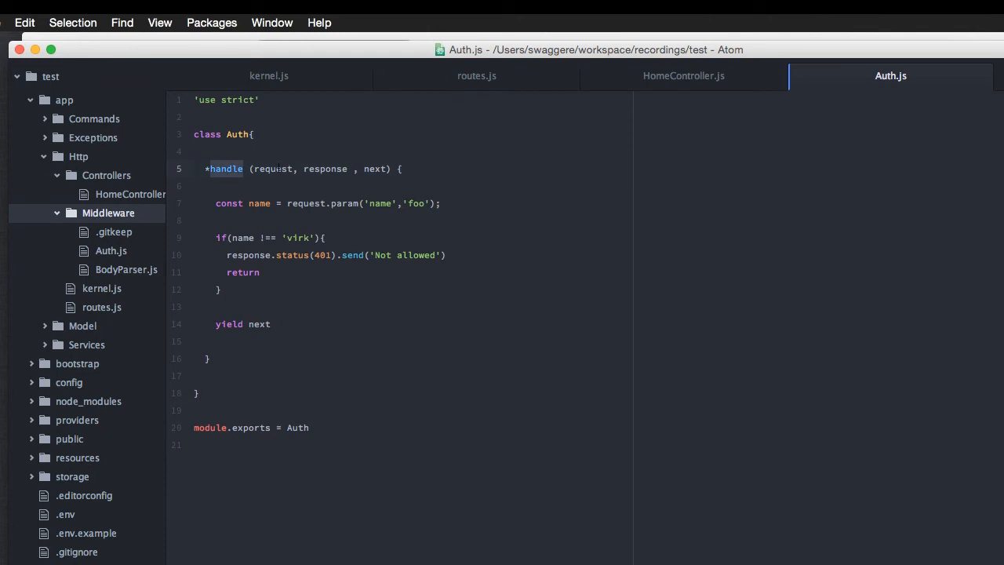
double_click(325, 169)
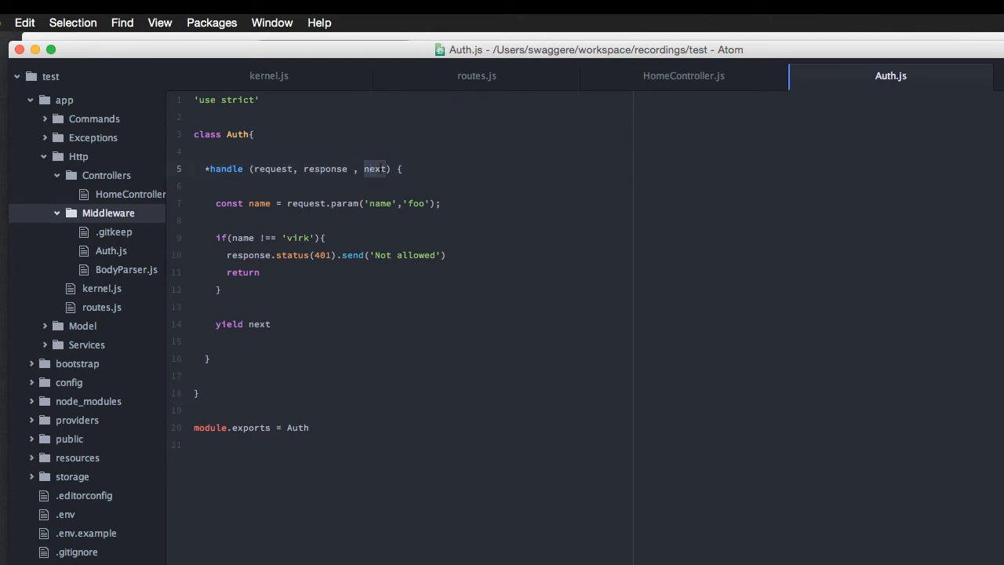
mouse_move(545, 61)
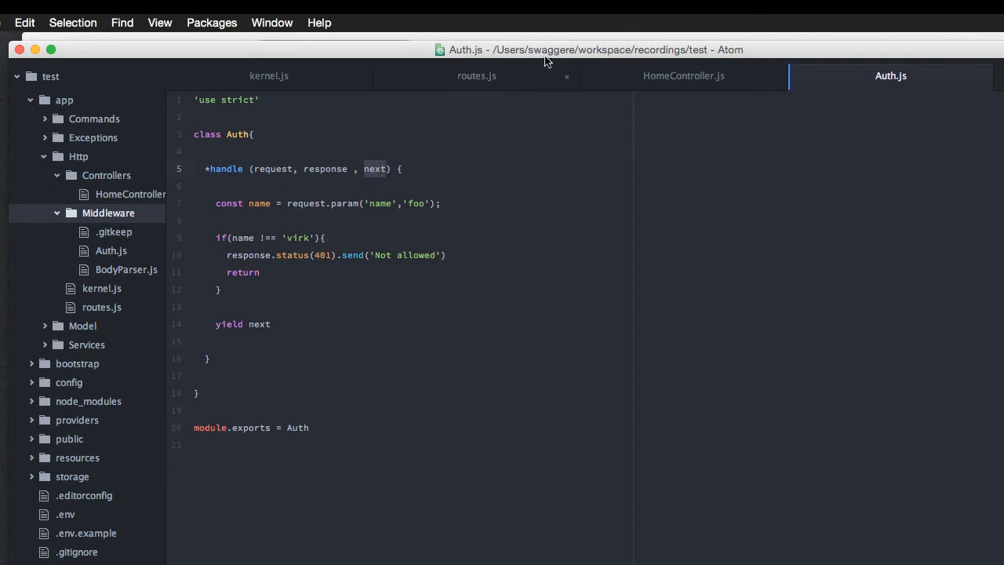
left_click(270, 76)
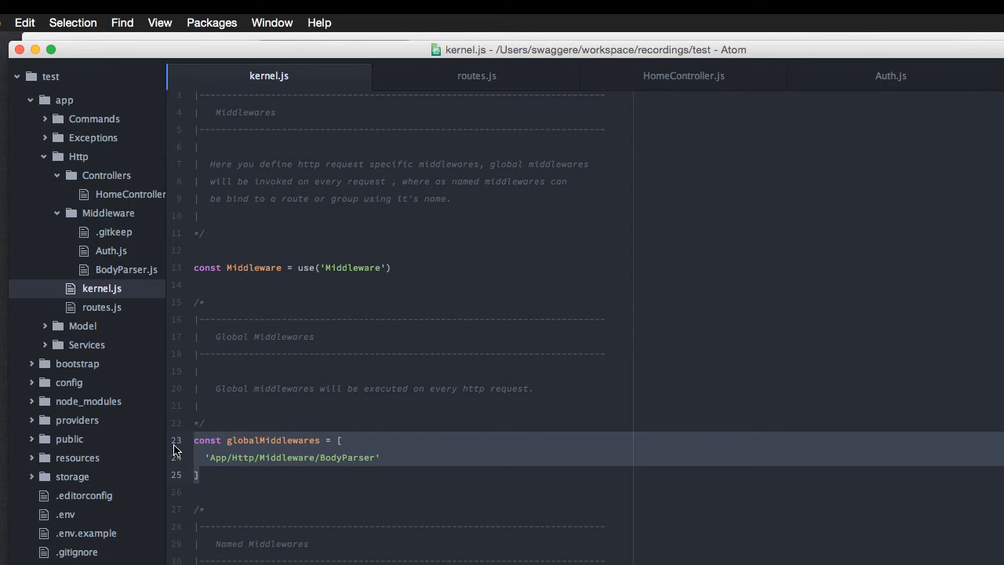
scroll("up", 3)
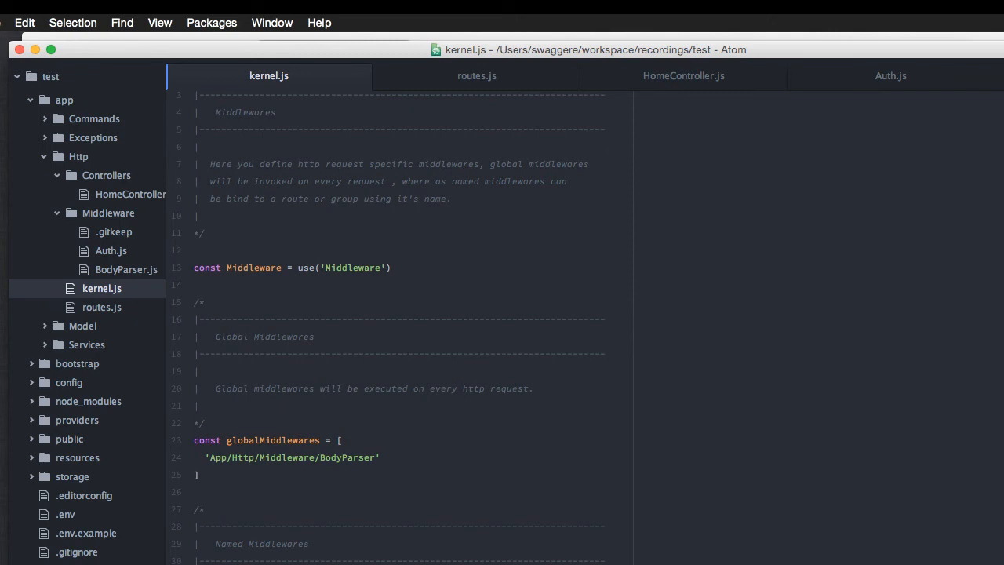
left_click(477, 75)
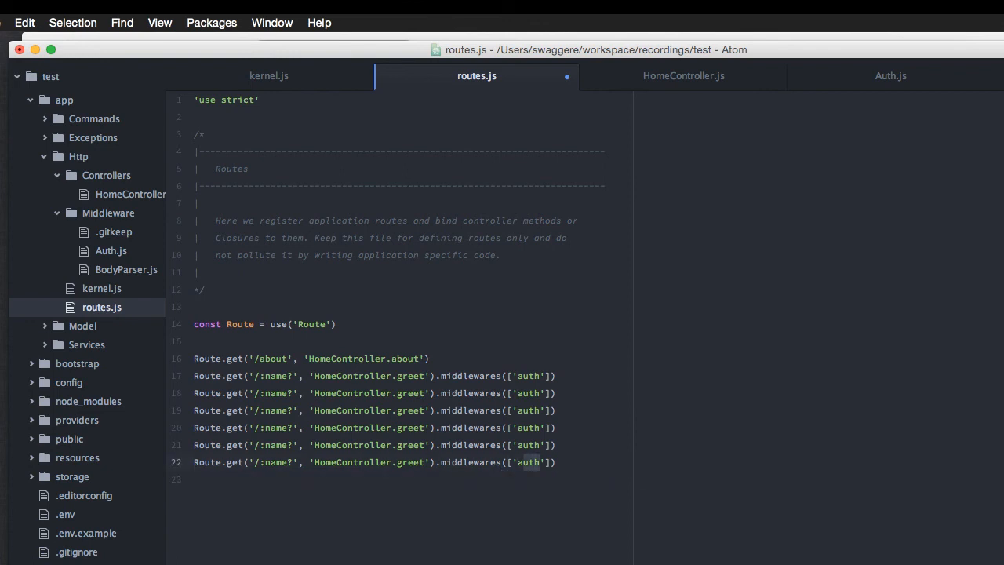
- Duplicate the greet route with middlewares(['auth']) on several lines in routes.js
left_click(520, 393)
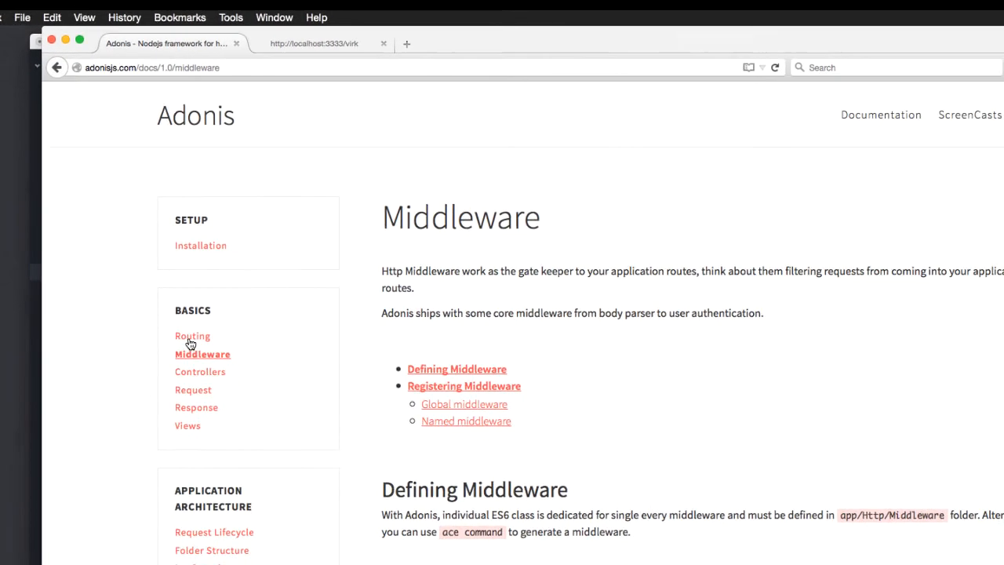
- Read the Route Groups section of the Adonis Routing docs on attaching middleware and domain-specific routes
left_click(191, 335)
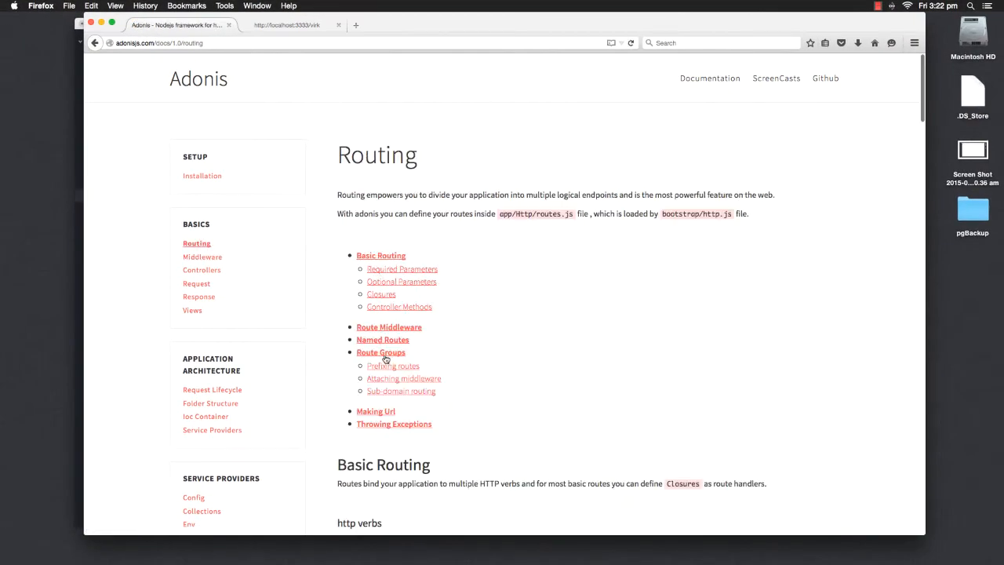
left_click(380, 351)
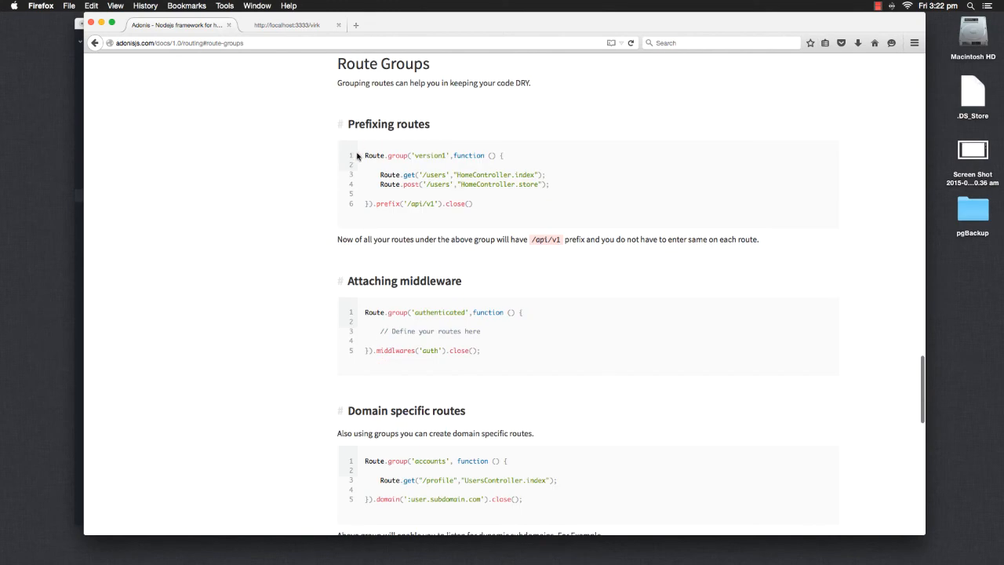
left_click_drag(358, 155, 472, 210)
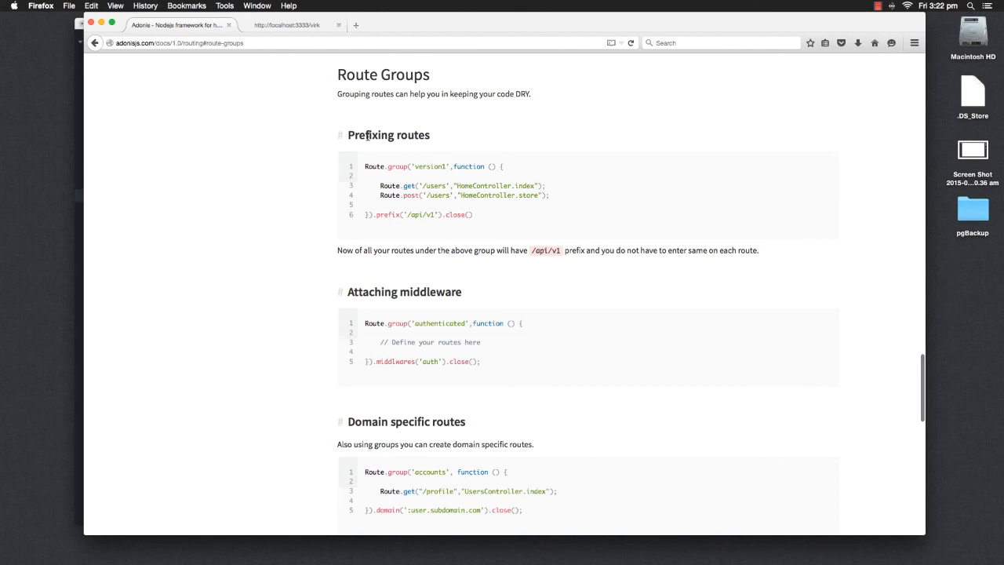
scroll("down", 3)
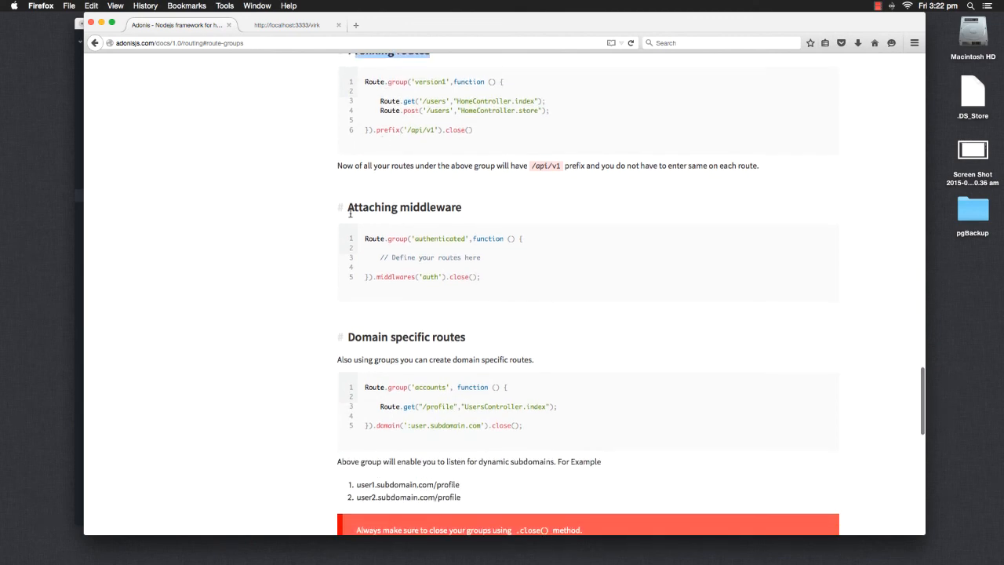
scroll("down", 3)
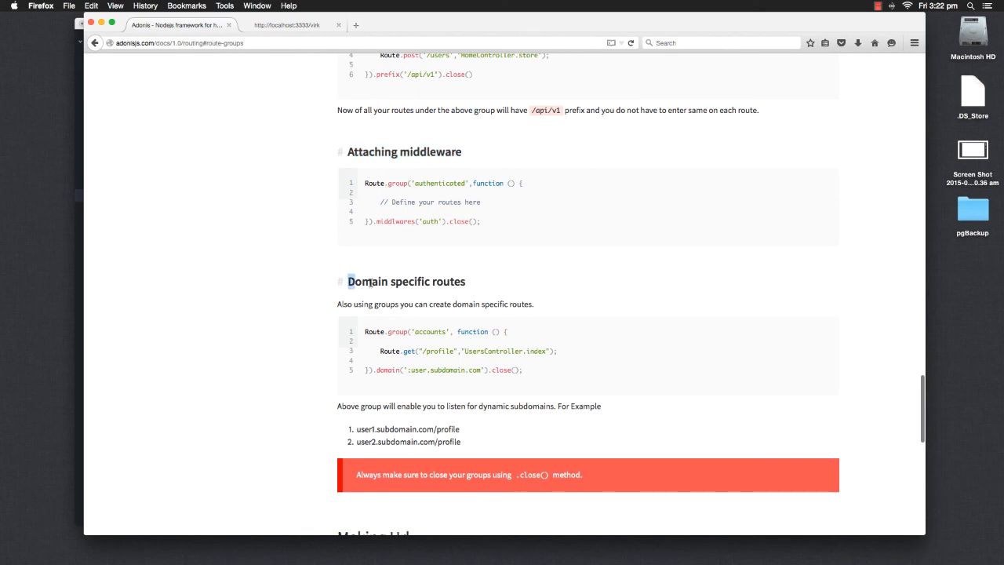
double_click(405, 281)
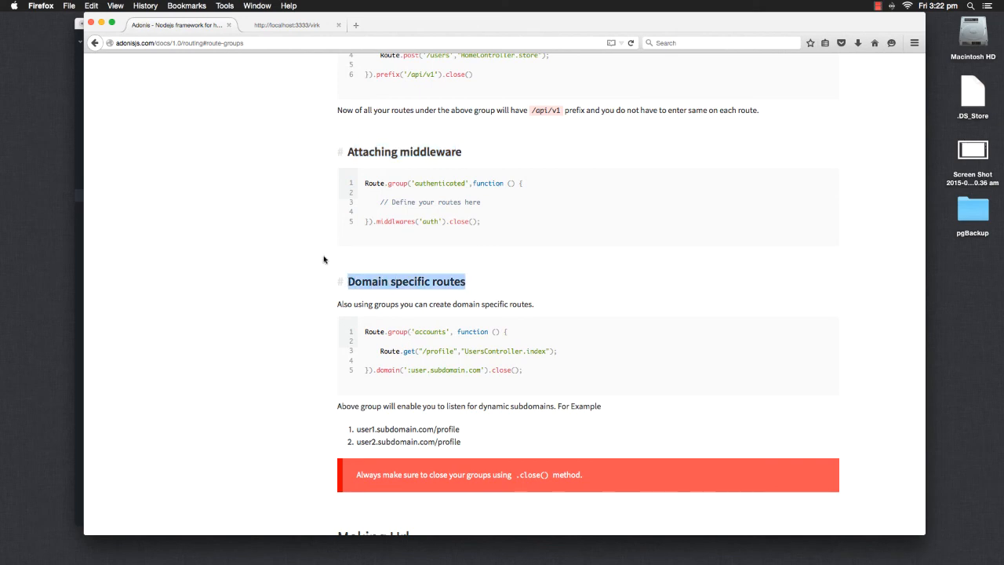
scroll("up", 3)
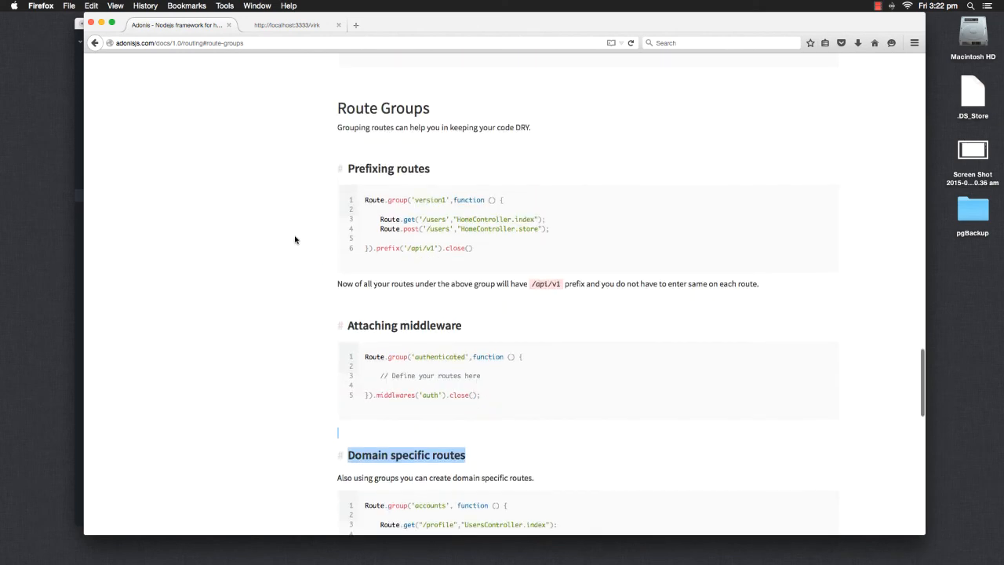
scroll("down", 3)
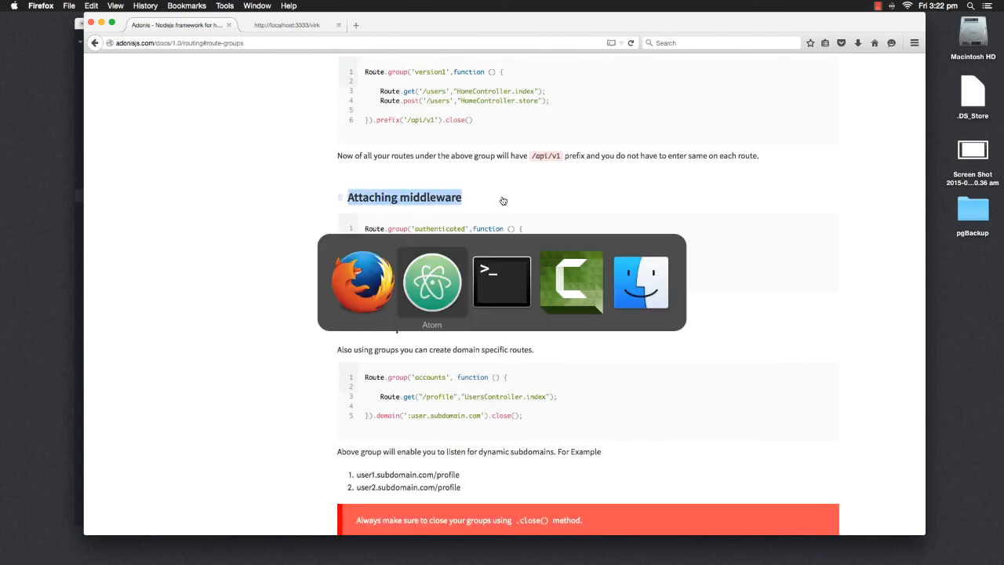
- Write Route.group('auth', function() { }) above the greet route in routes.js
left_click(433, 283)
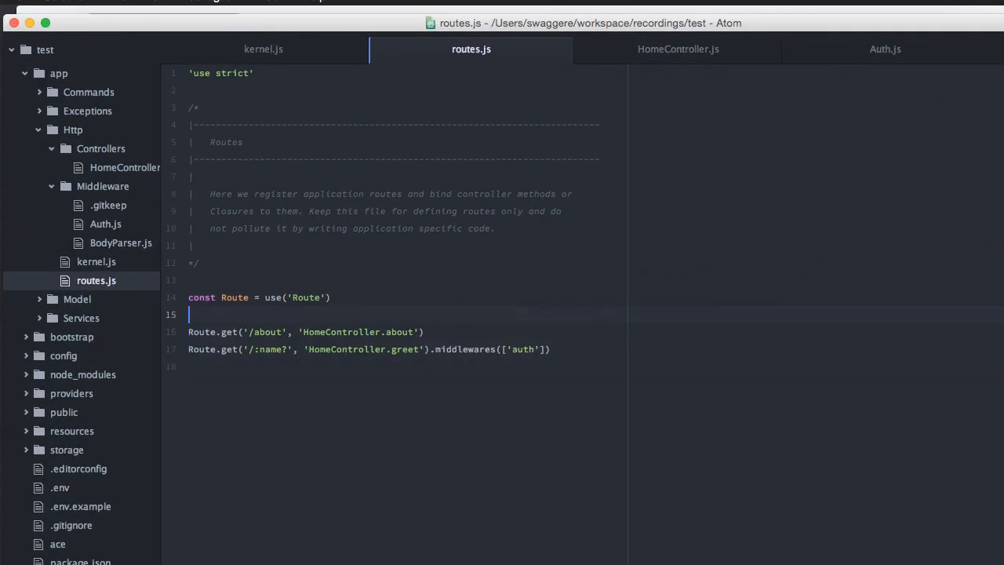
type("Royut")
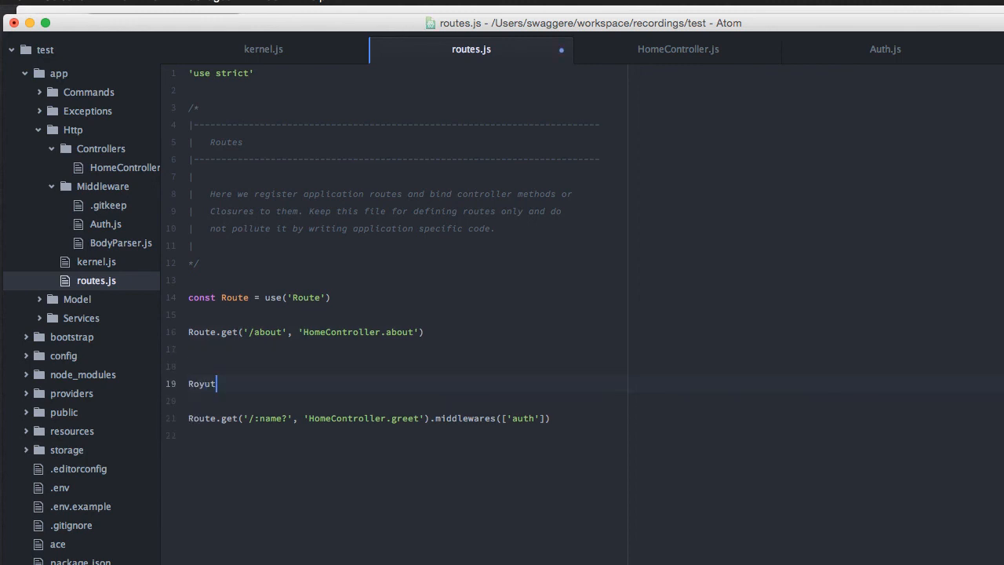
type("Route.")
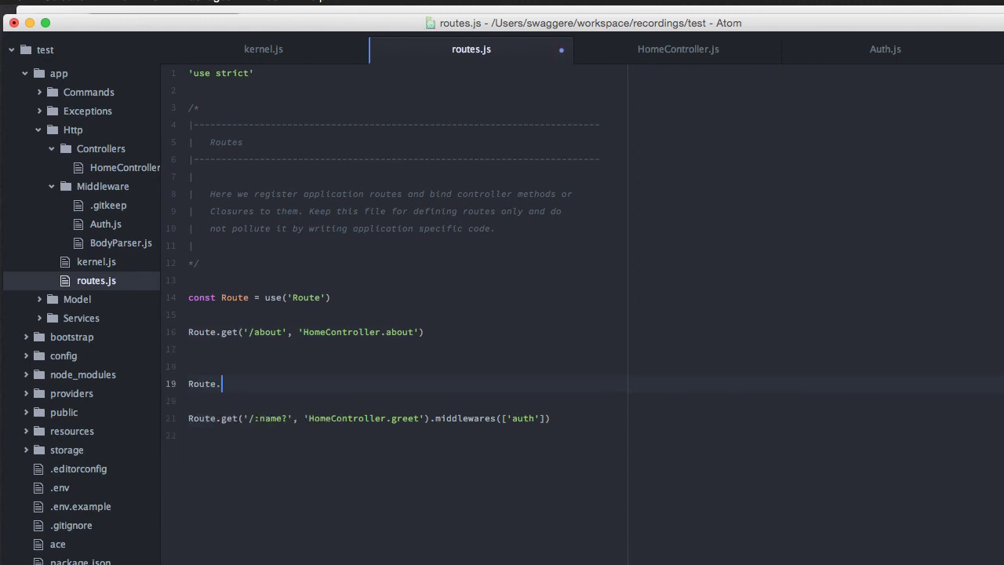
type("get('')")
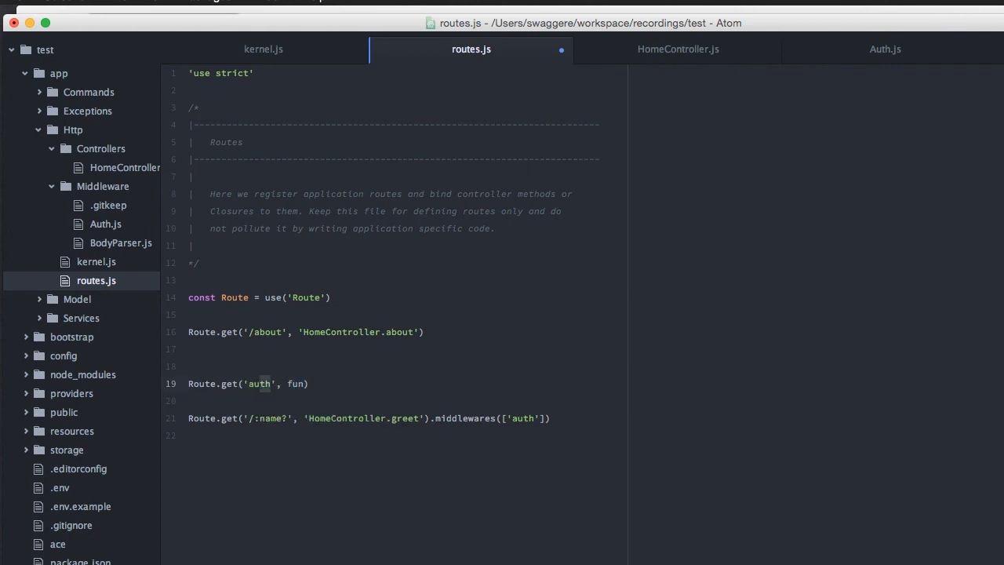
type("roup")
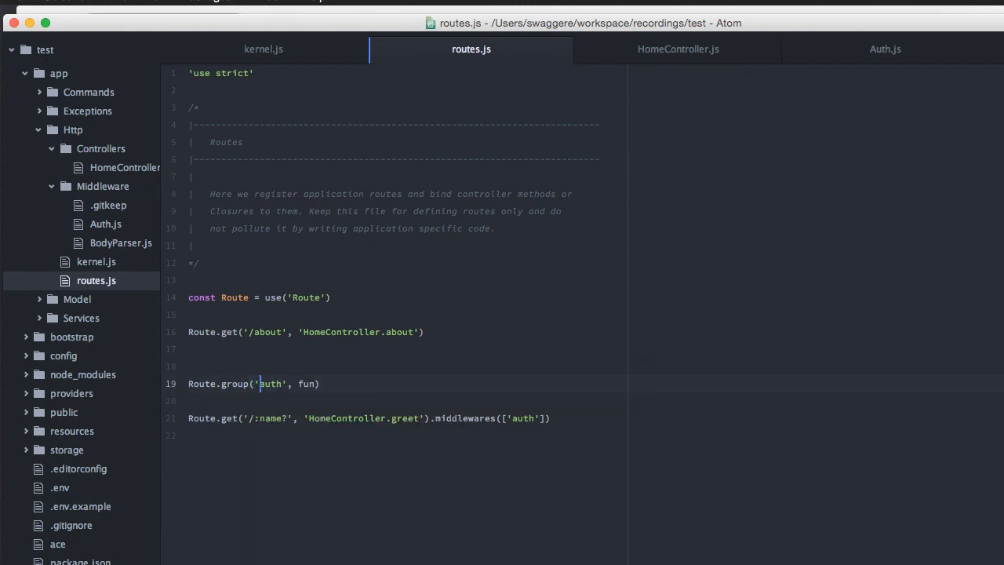
type("ction(")
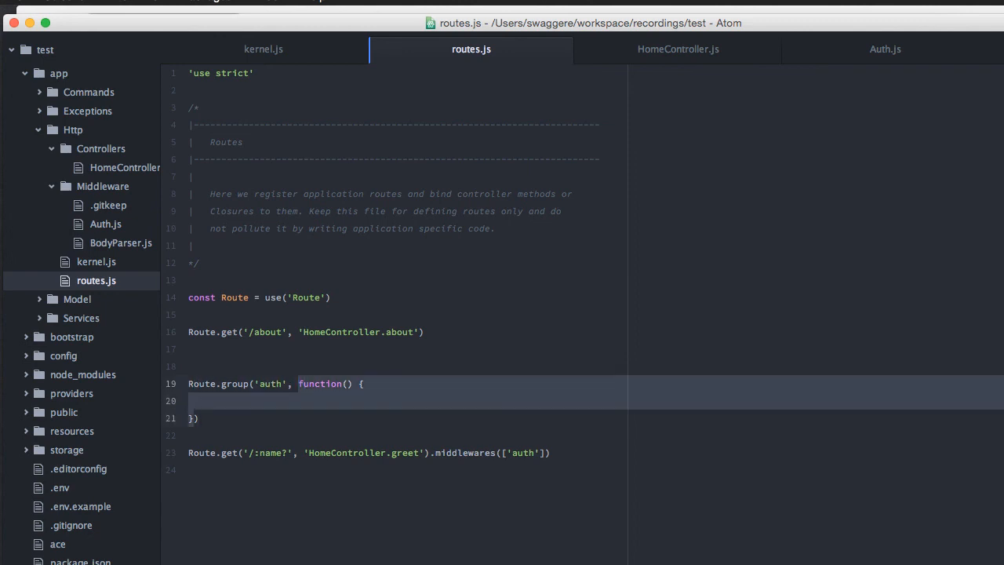
- Write the greet Route.get('/:name?', 'HomeController.greet') inside the auth group body
left_click(298, 383)
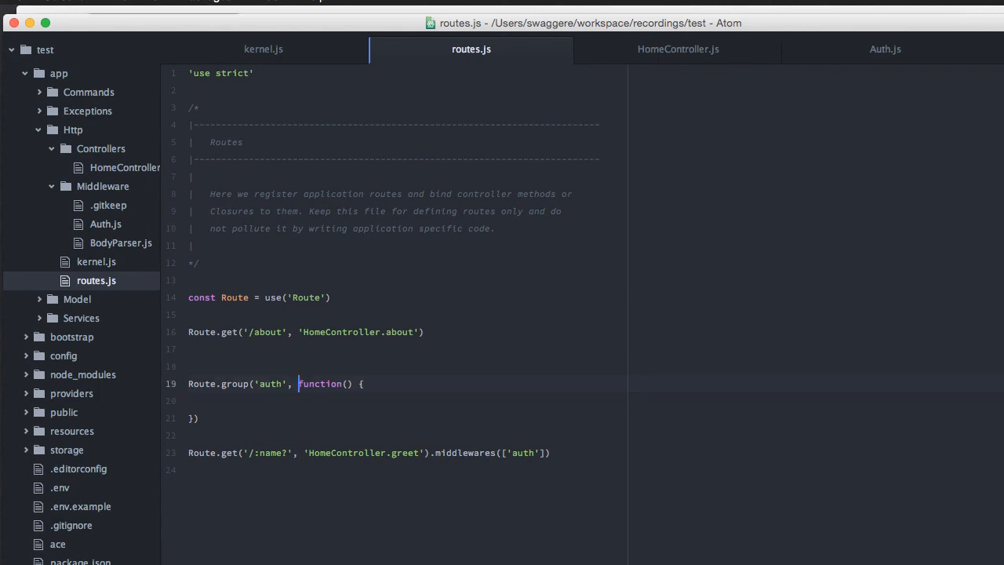
type("Riyt")
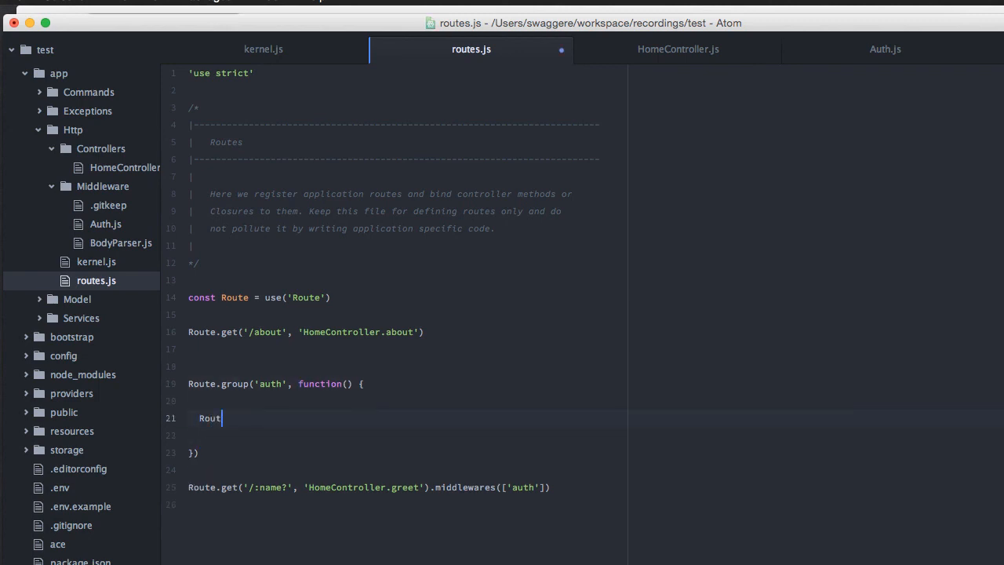
type("e.get")
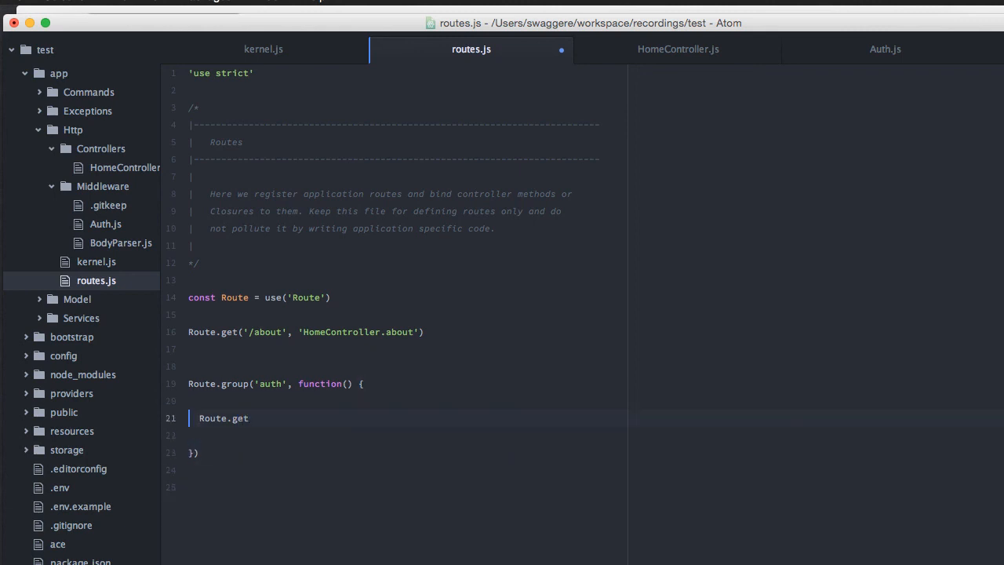
type("('/:name?', 'HomeController.greet').middlewares(['auth'])")
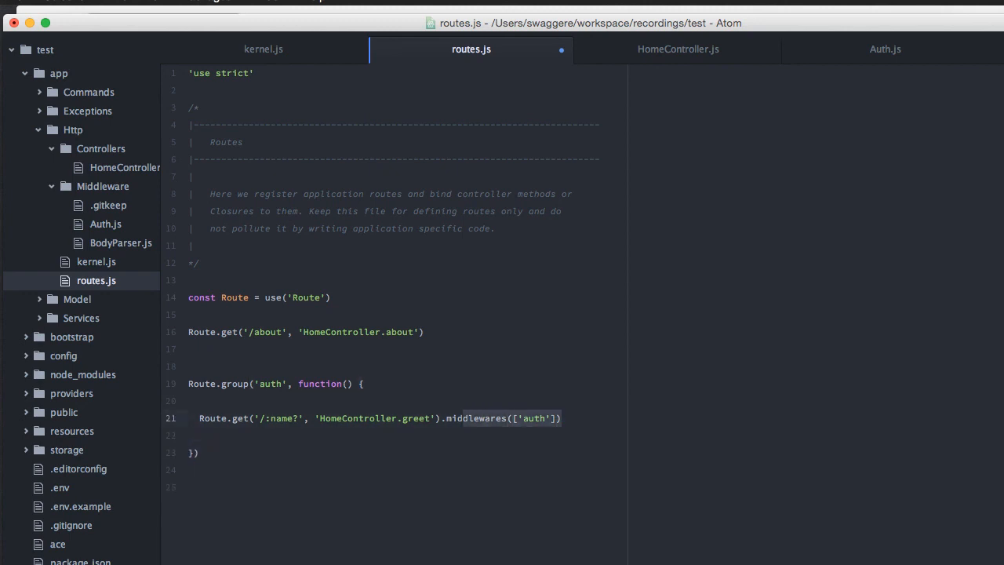
- Move .middlewares(['auth']) to the group's closing brace and end it with .close()
key("Backspace")
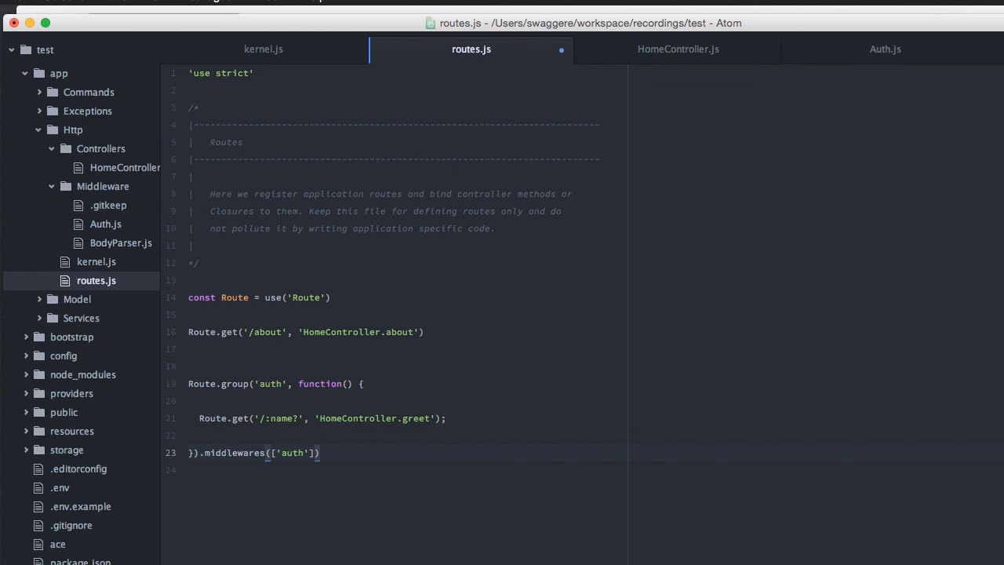
type(".close()")
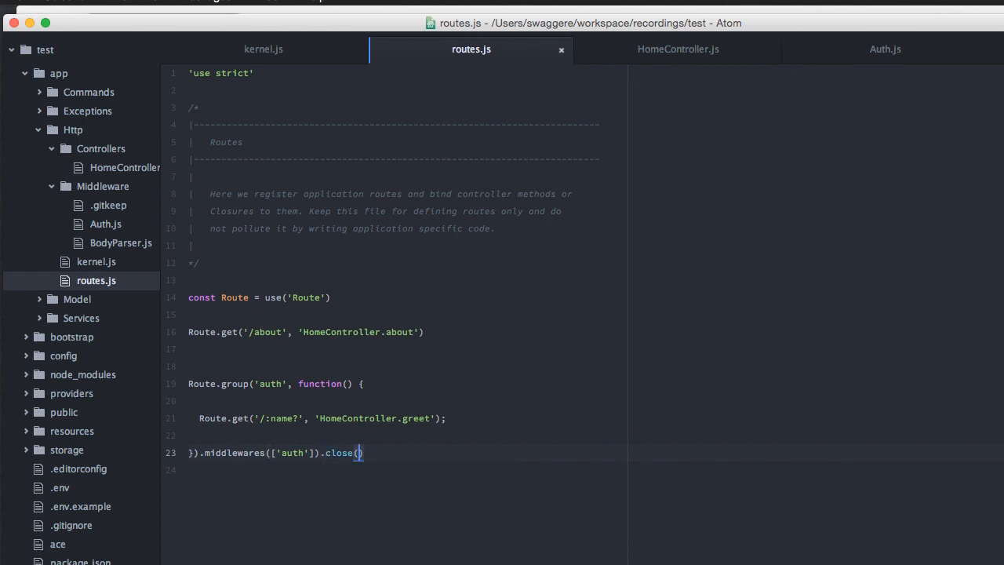
type("sadjksajkdas")
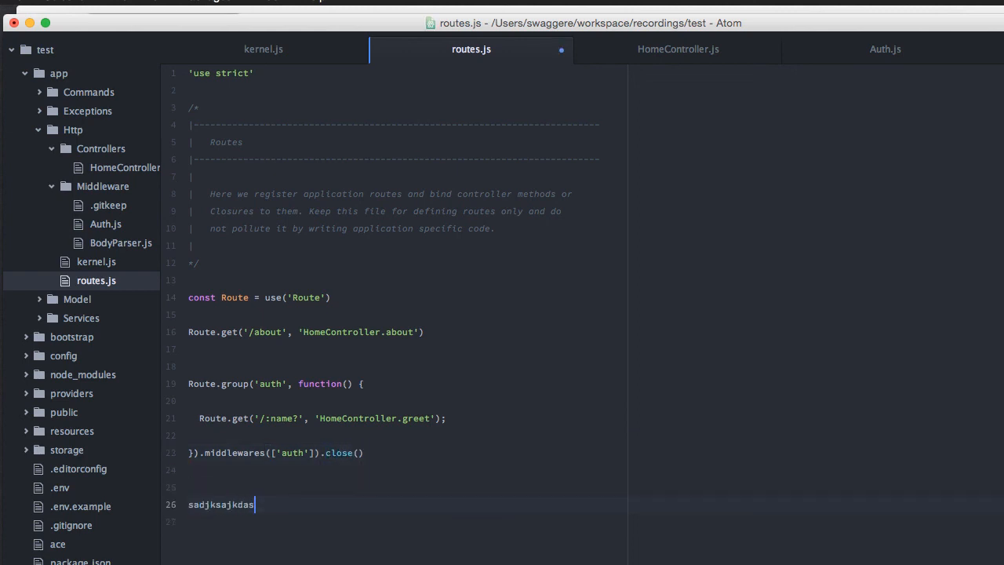
- Load localhost:3333/about in Firefox, showing 'We are awesome'
type("kjd")
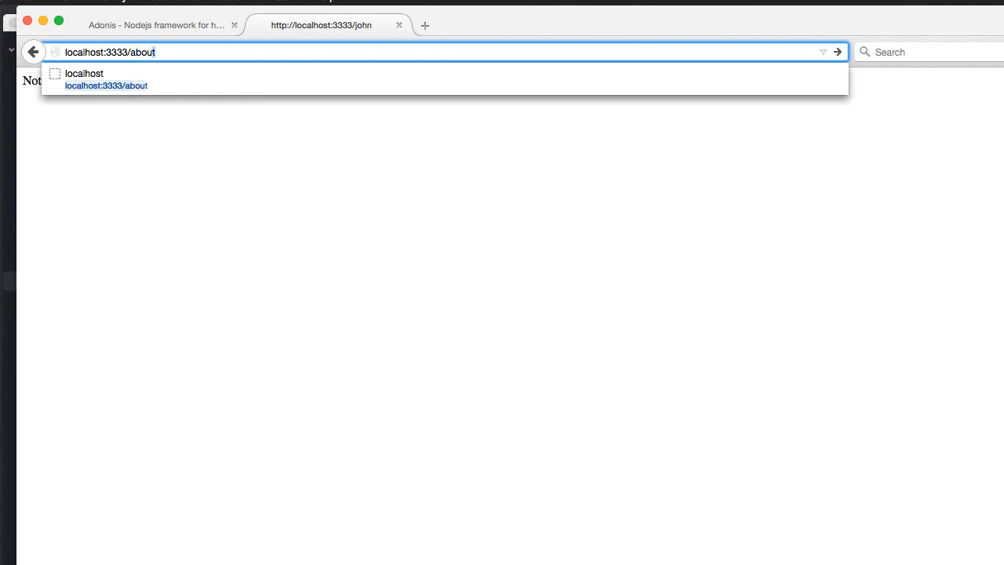
key("Return")
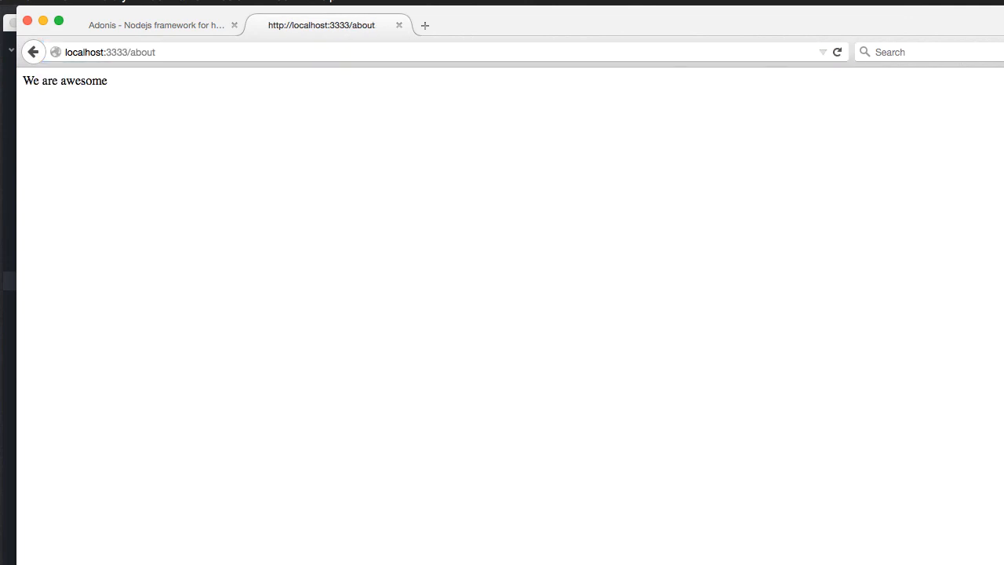